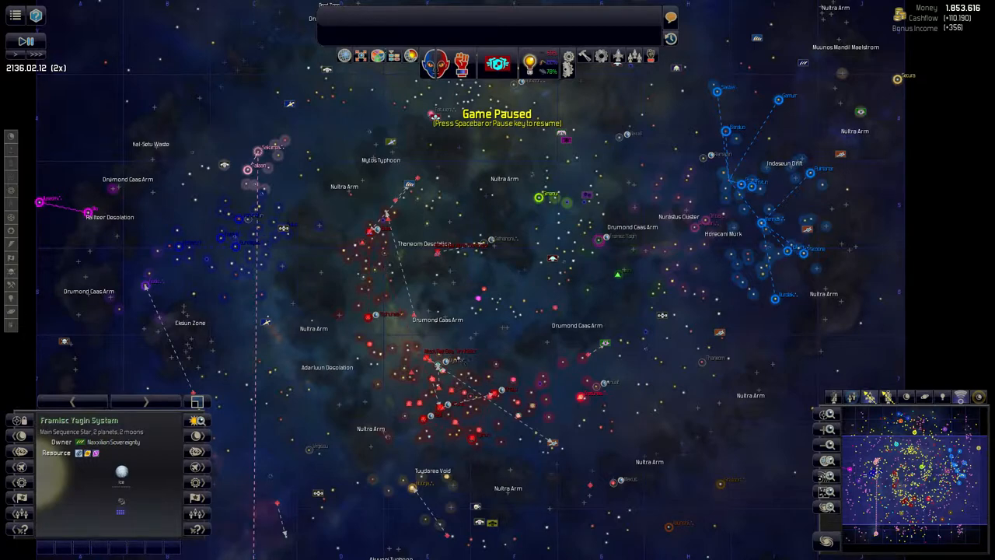
{"action": "mouse_move", "coordinate": [537, 346]}
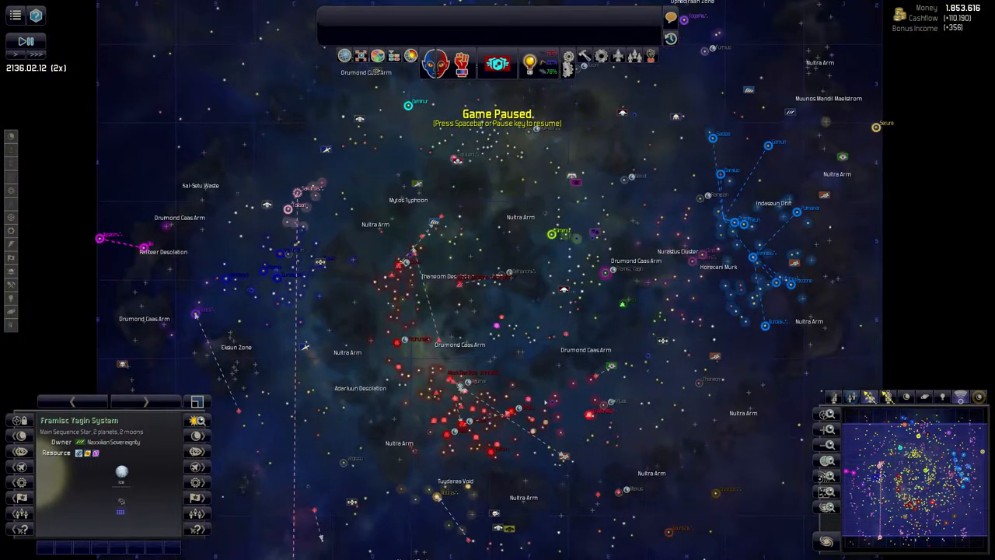
Step: Inspect the Virgissu star system and check the diplomacy overview of other empires
{"action": "left_click", "coordinate": [343, 463]}
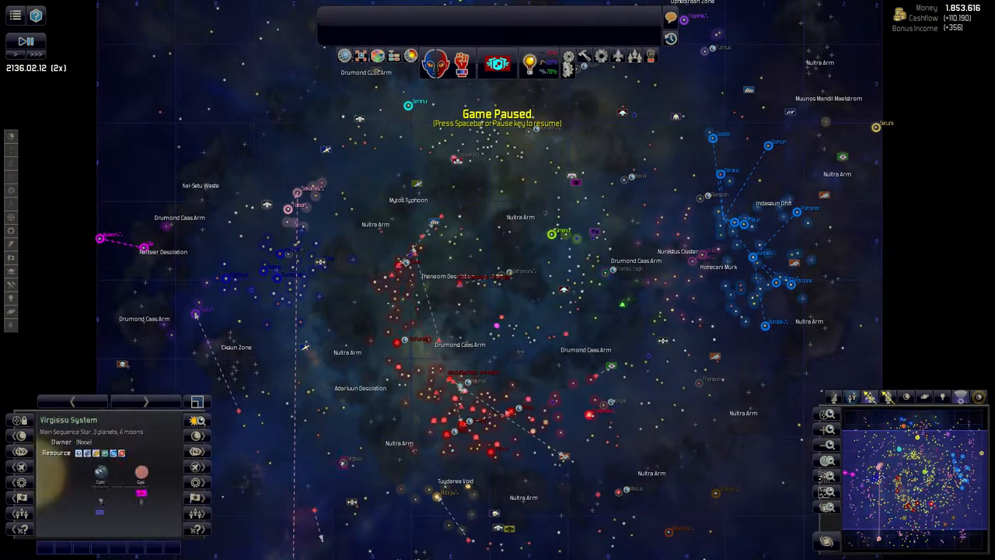
{"action": "mouse_move", "coordinate": [342, 462]}
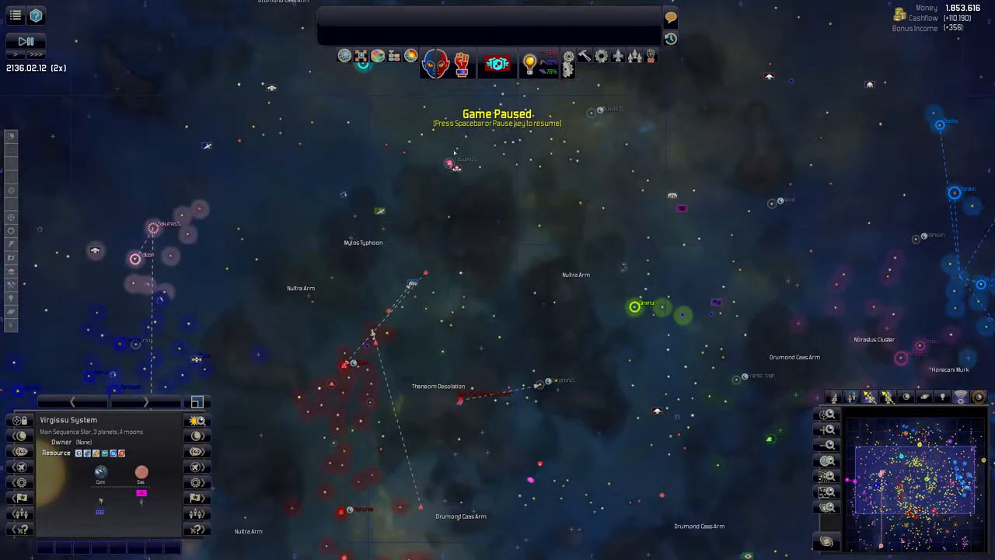
{"action": "left_click", "coordinate": [448, 162]}
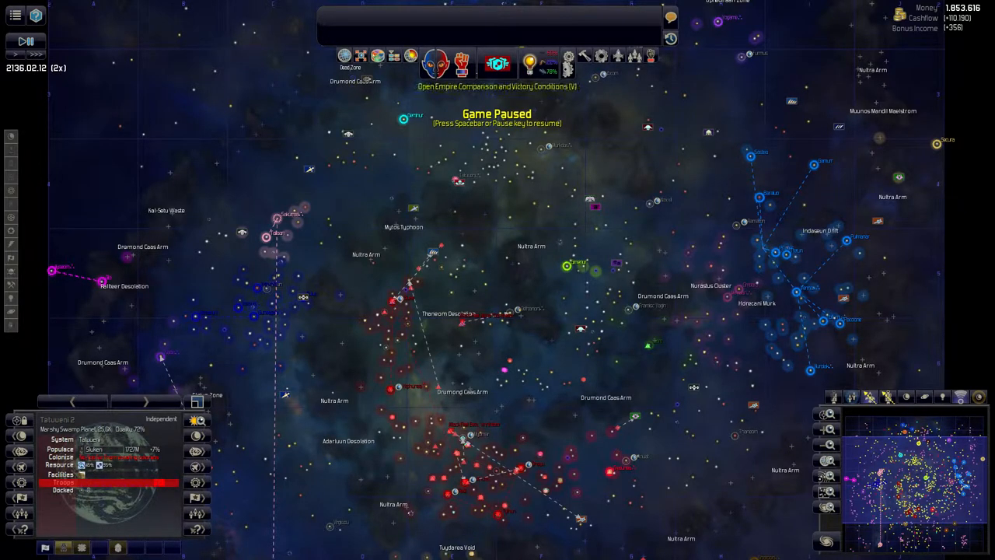
{"action": "left_click", "coordinate": [495, 59]}
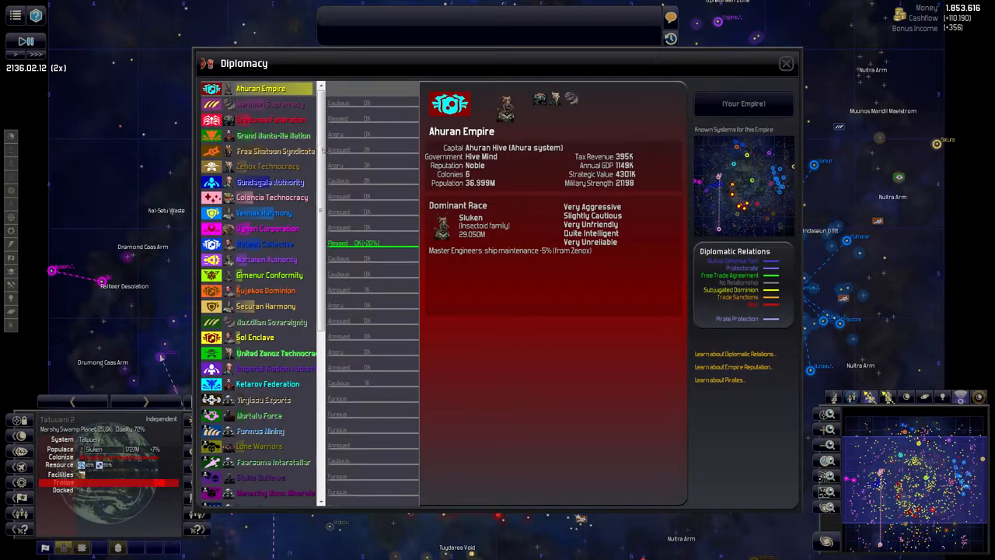
{"action": "left_click", "coordinate": [785, 63]}
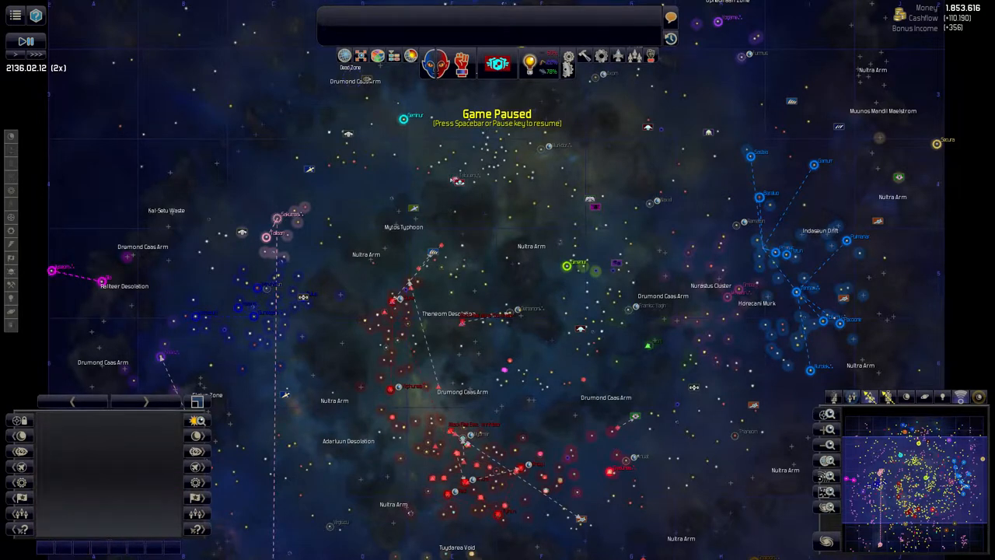
{"action": "mouse_move", "coordinate": [455, 178]}
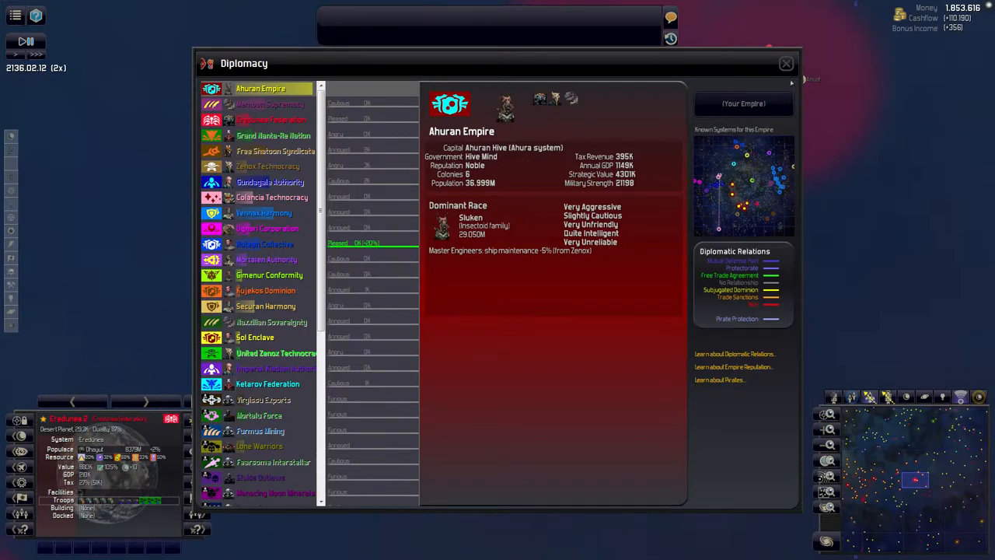
{"action": "left_click", "coordinate": [786, 63]}
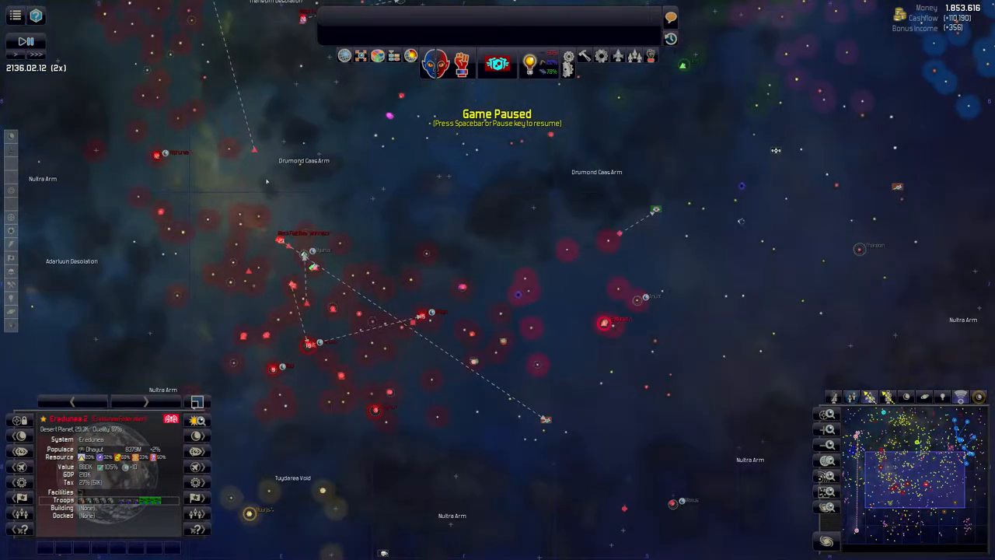
Step: Filter Construction Yards to Colony Ships and center the view on Wayfarer of Ahura
{"action": "left_click", "coordinate": [537, 362]}
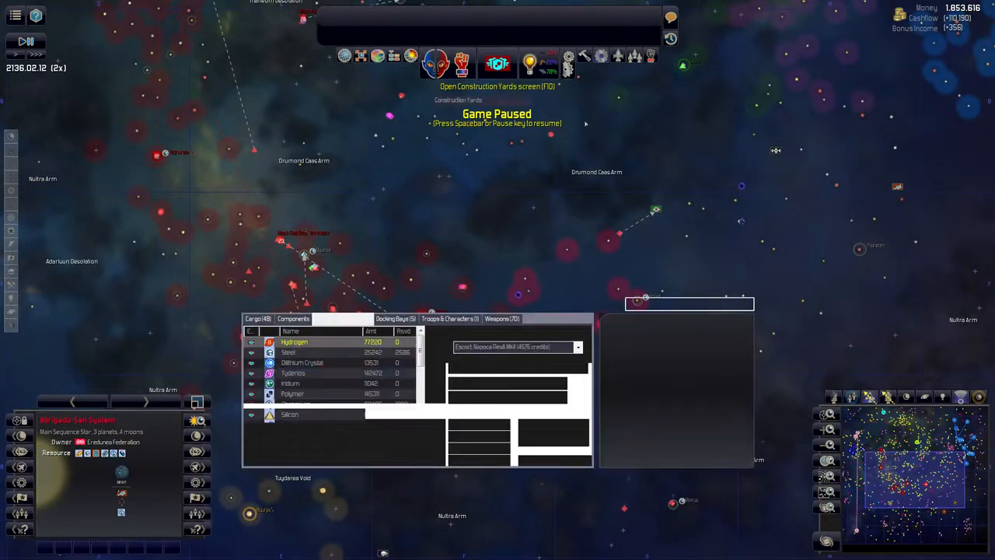
{"action": "left_click", "coordinate": [497, 64]}
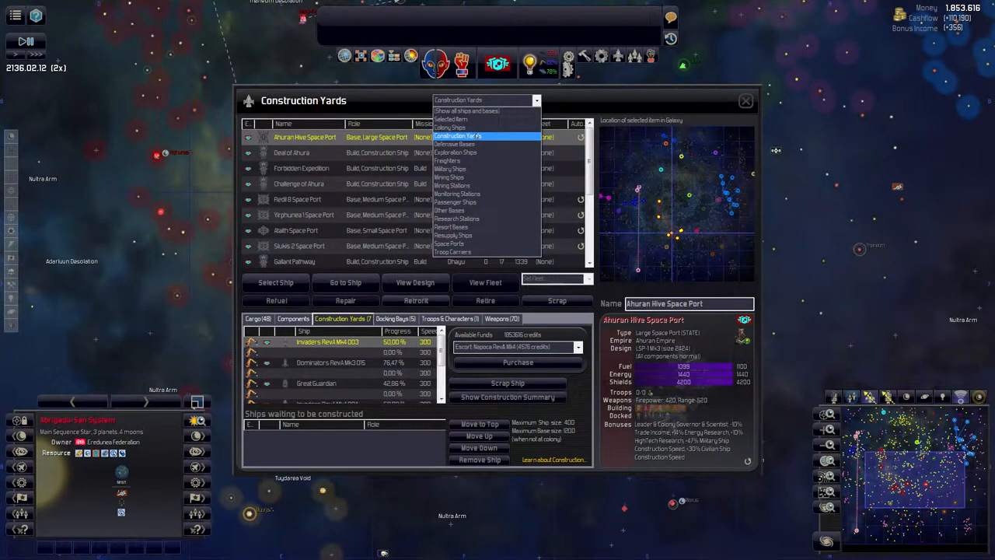
{"action": "left_click", "coordinate": [449, 126]}
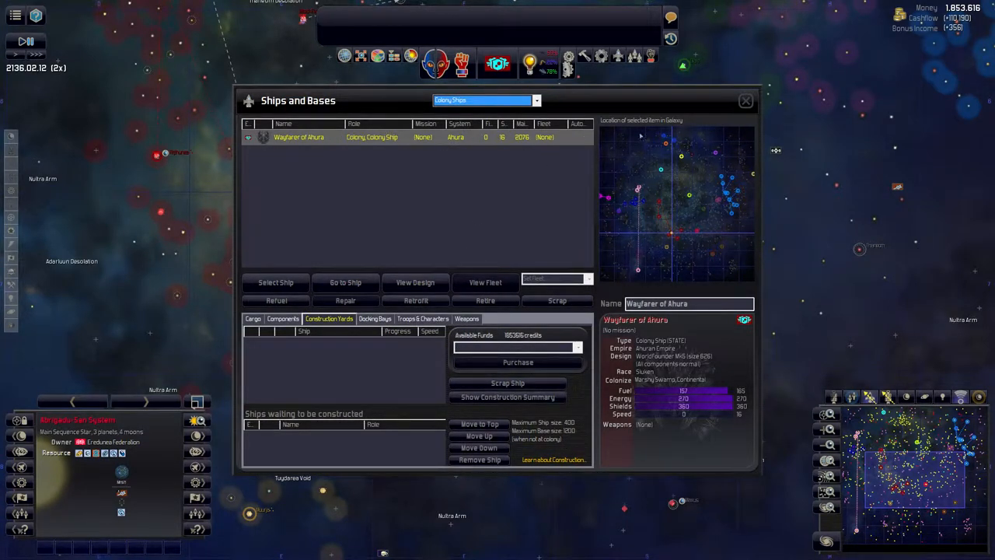
{"action": "left_click", "coordinate": [745, 100]}
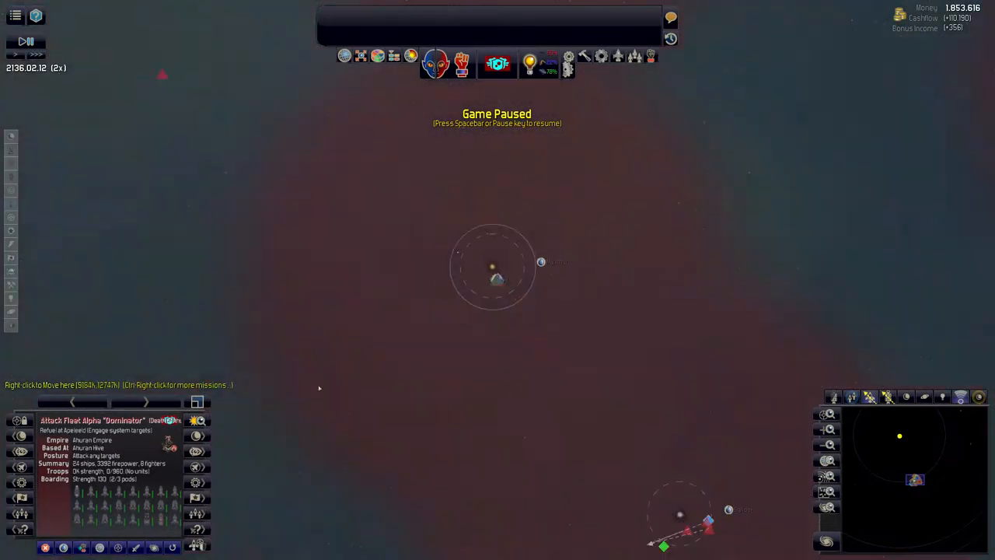
Step: Order the Wayfarer of Ahura colony ship to move to planet Myumar 3
{"action": "scroll", "scroll_direction": "down", "scroll_amount": 3}
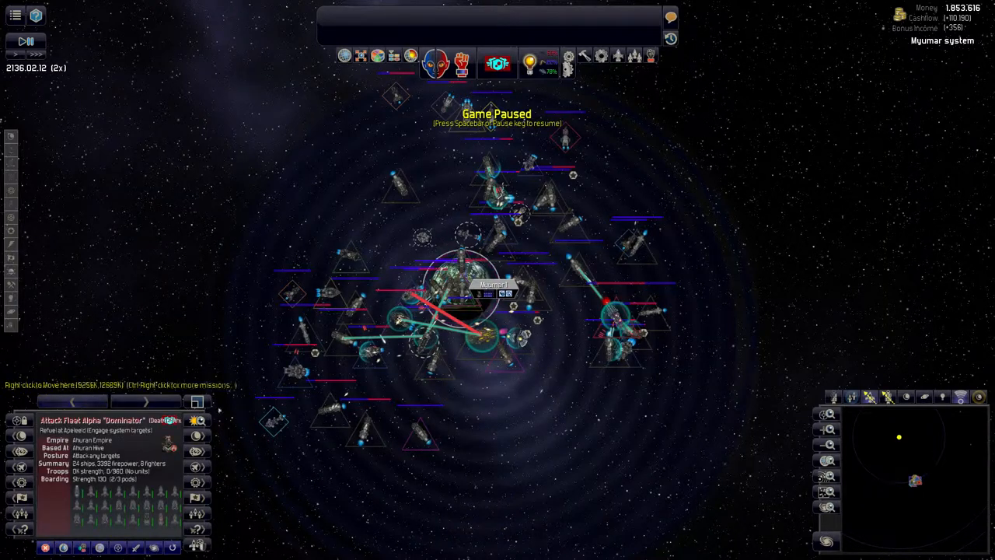
{"action": "left_click", "coordinate": [72, 401]}
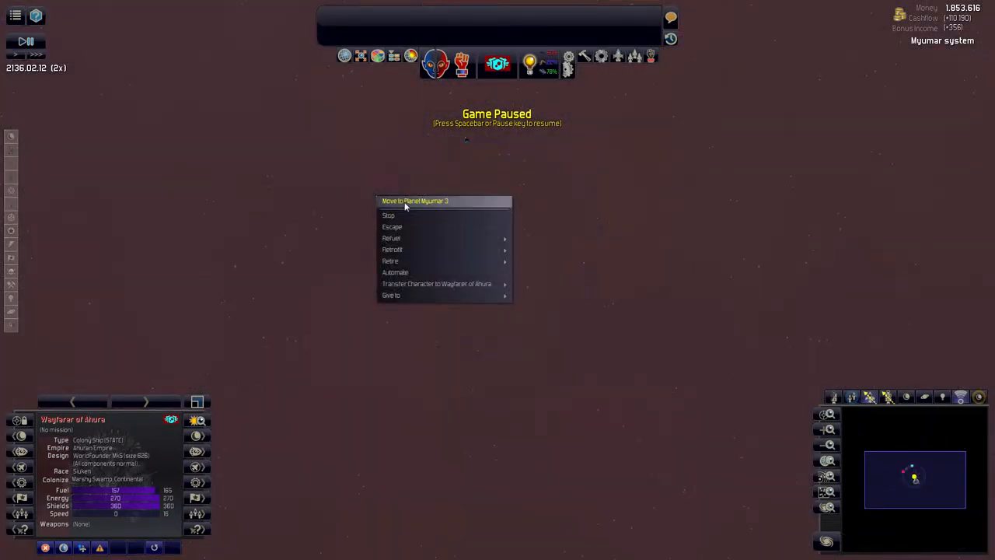
{"action": "left_click", "coordinate": [414, 201]}
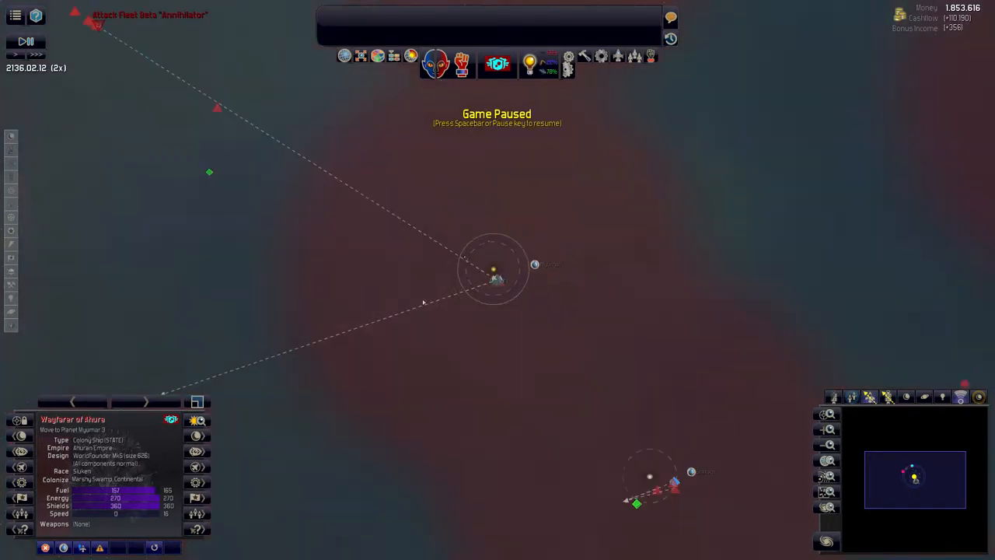
{"action": "scroll", "scroll_direction": "down", "scroll_amount": 3}
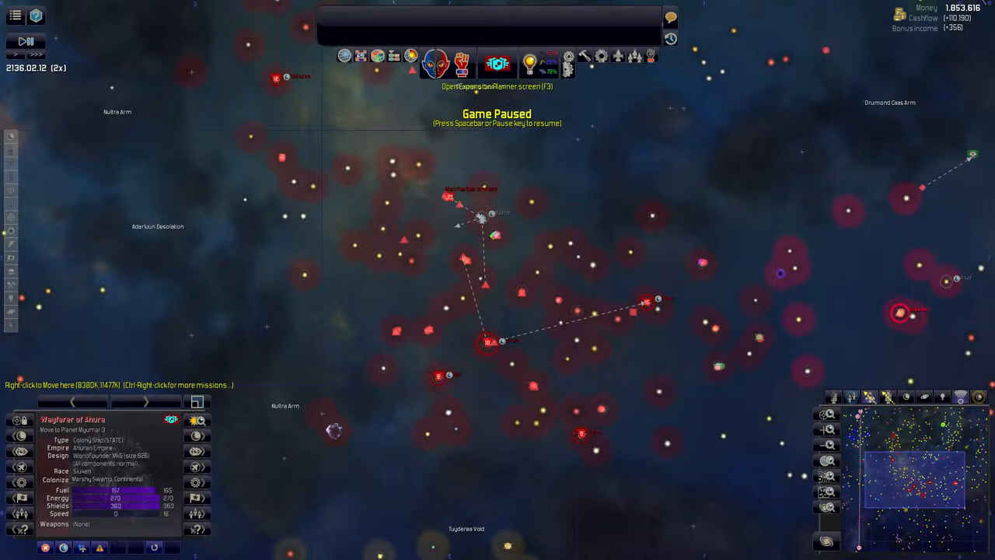
Step: Glance at the colony Expansion Planner and research tree, then reopen the Expansion Planner
{"action": "left_click", "coordinate": [497, 64]}
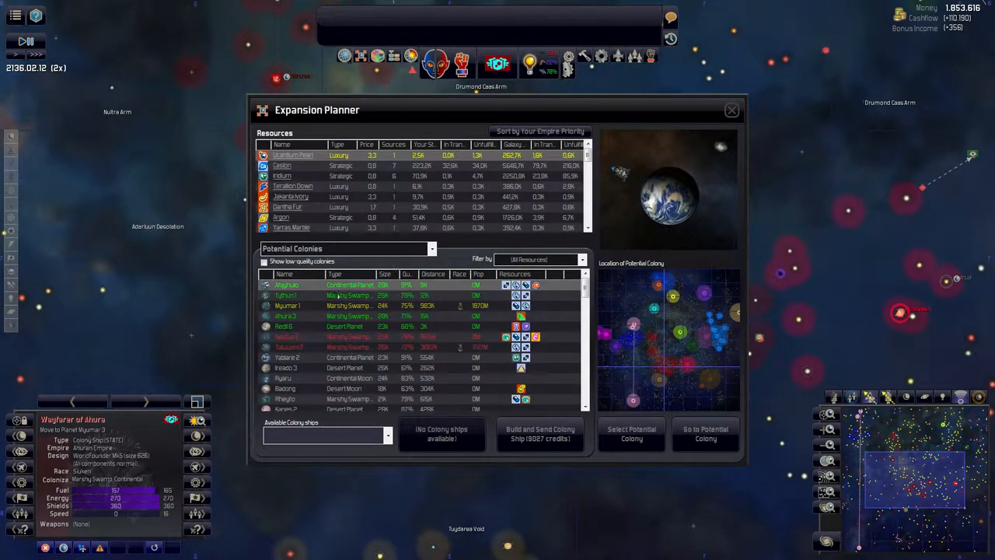
{"action": "left_click", "coordinate": [730, 110]}
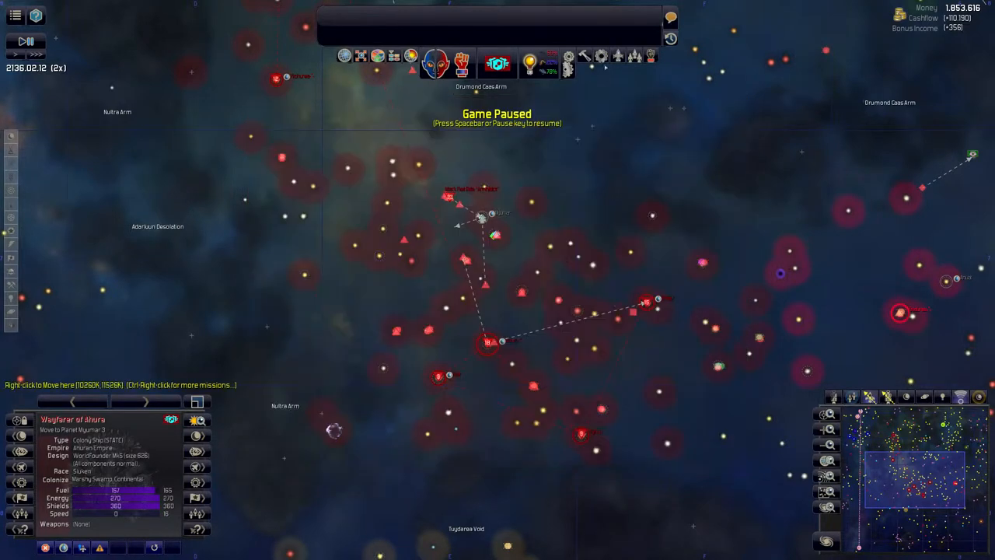
{"action": "left_click", "coordinate": [529, 62]}
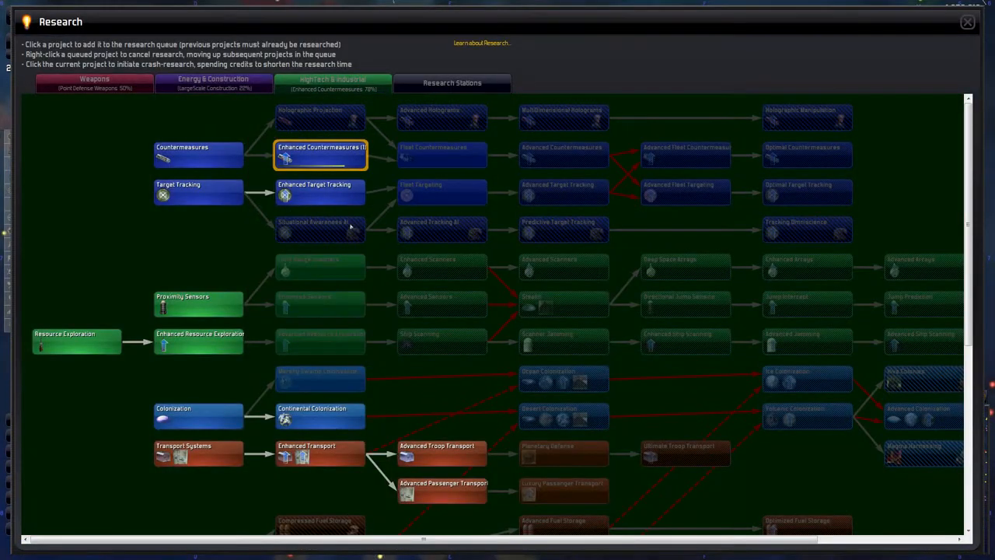
{"action": "scroll", "scroll_direction": "down", "scroll_amount": 3}
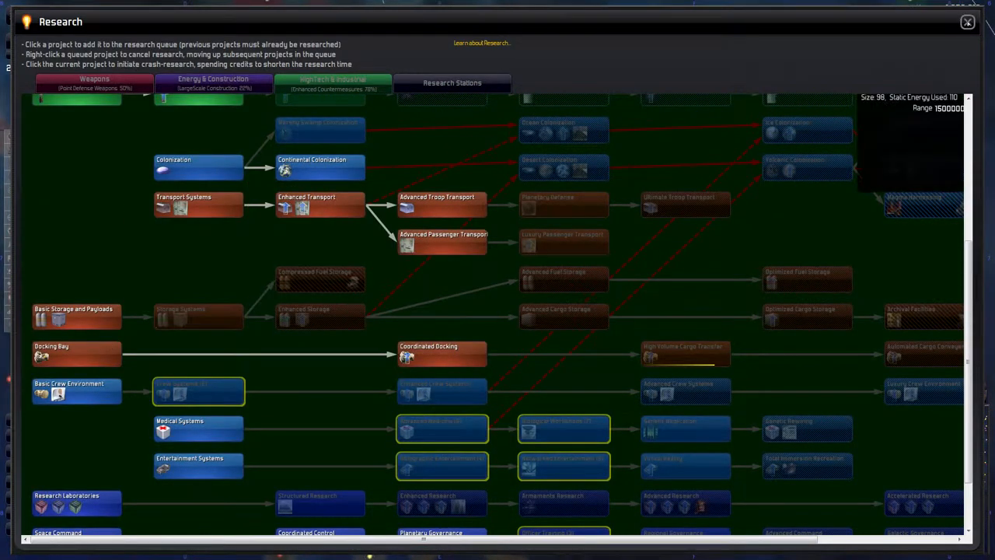
{"action": "left_click", "coordinate": [967, 22]}
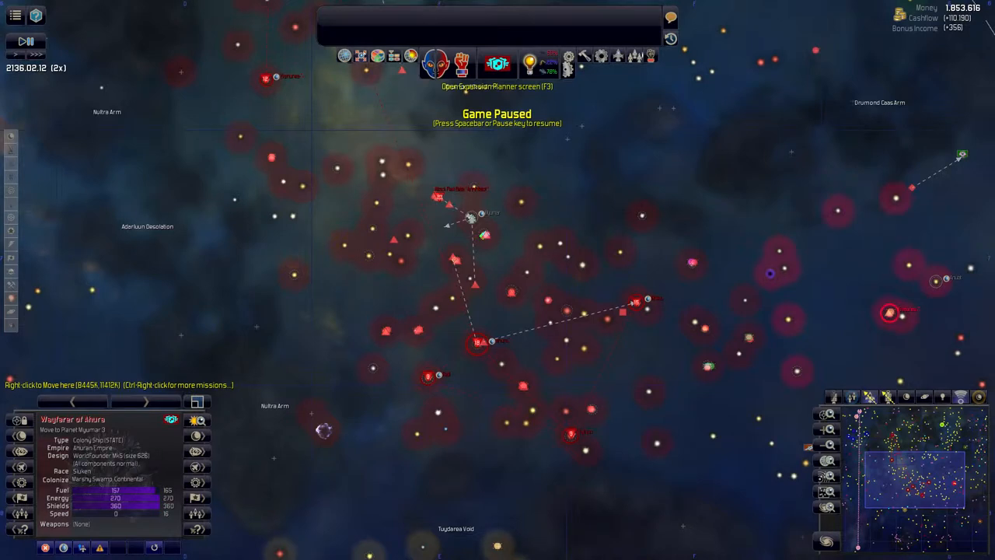
{"action": "left_click", "coordinate": [497, 65]}
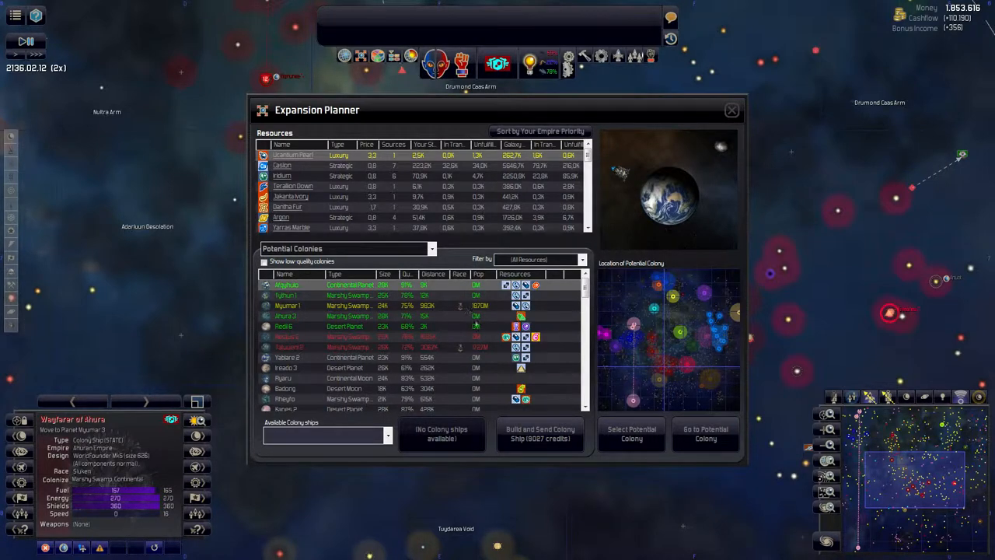
{"action": "mouse_move", "coordinate": [460, 347]}
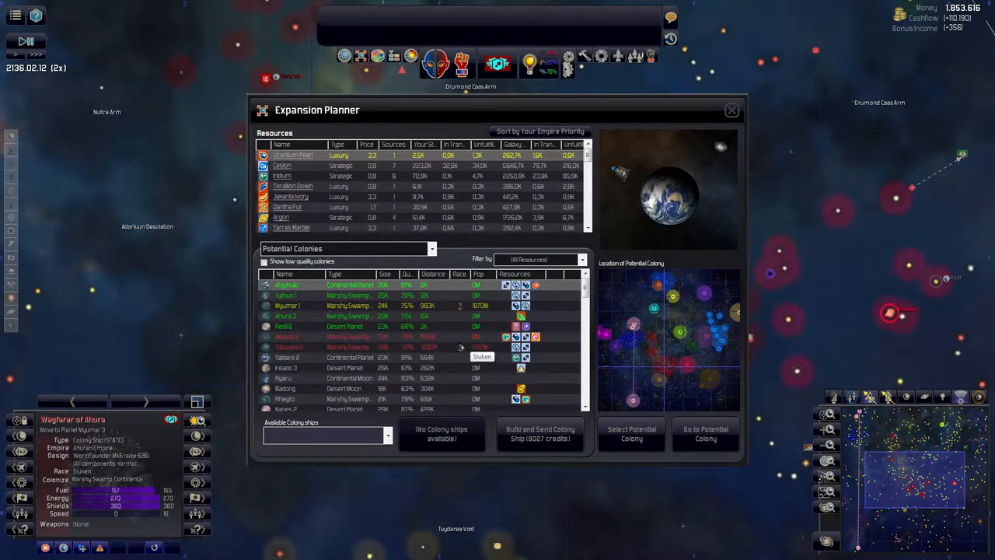
{"action": "mouse_move", "coordinate": [480, 306]}
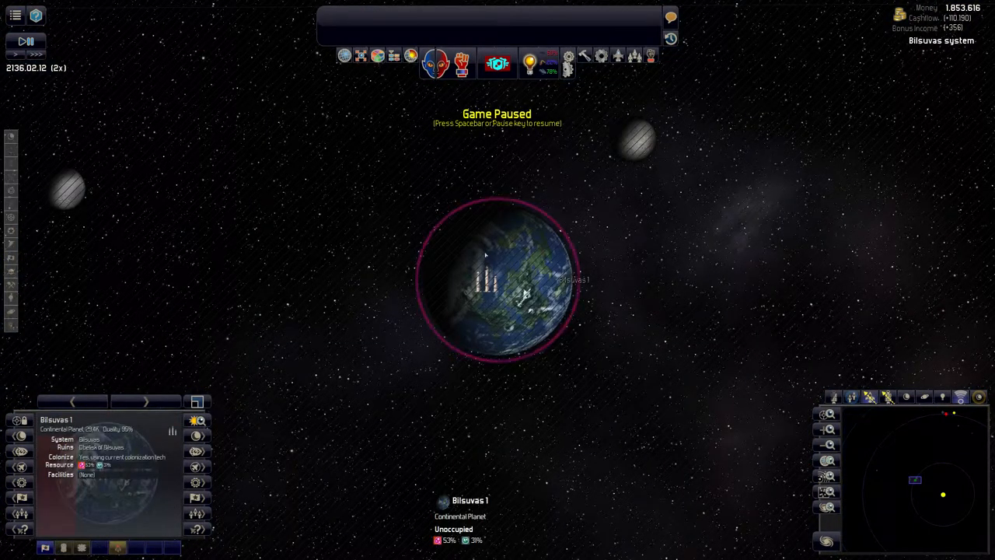
Step: Review and close the Obelisk of Bilsuvas ruin summary for Bilsuvas 1
{"action": "scroll", "scroll_direction": "down", "scroll_amount": 3}
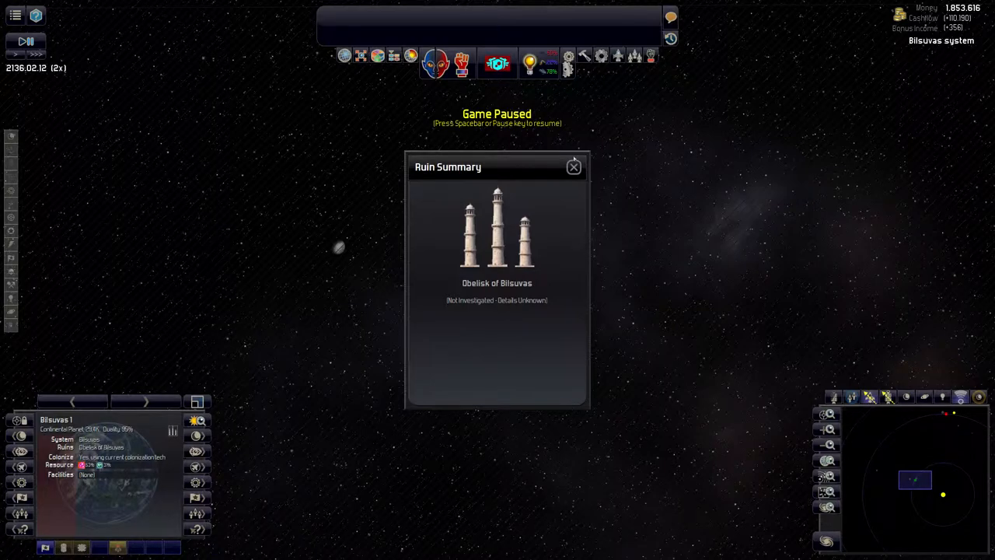
{"action": "left_click", "coordinate": [574, 167]}
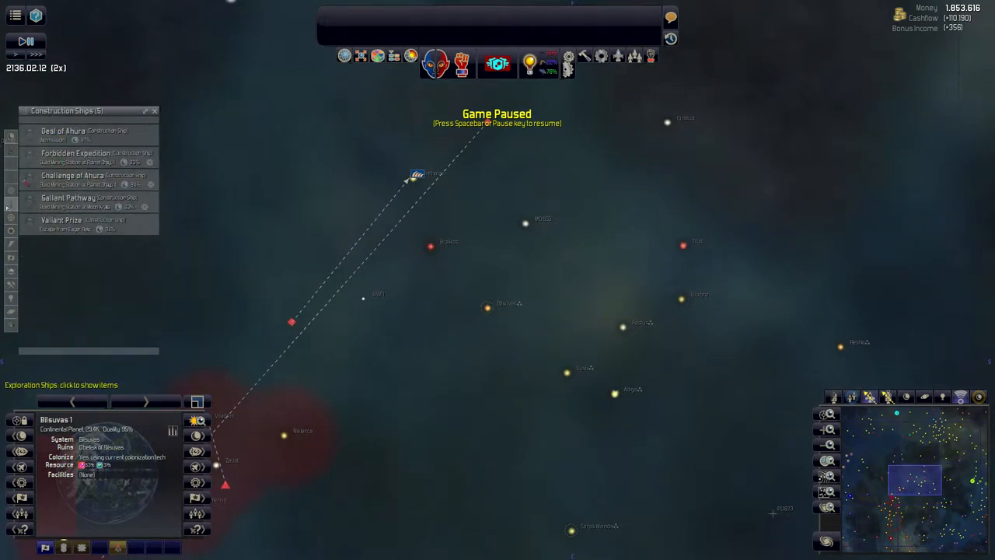
Step: List exploration ships, select Attack Fleet Beta 'Annihilator' attacking Myumar 1, and pause
{"action": "left_click", "coordinate": [61, 384]}
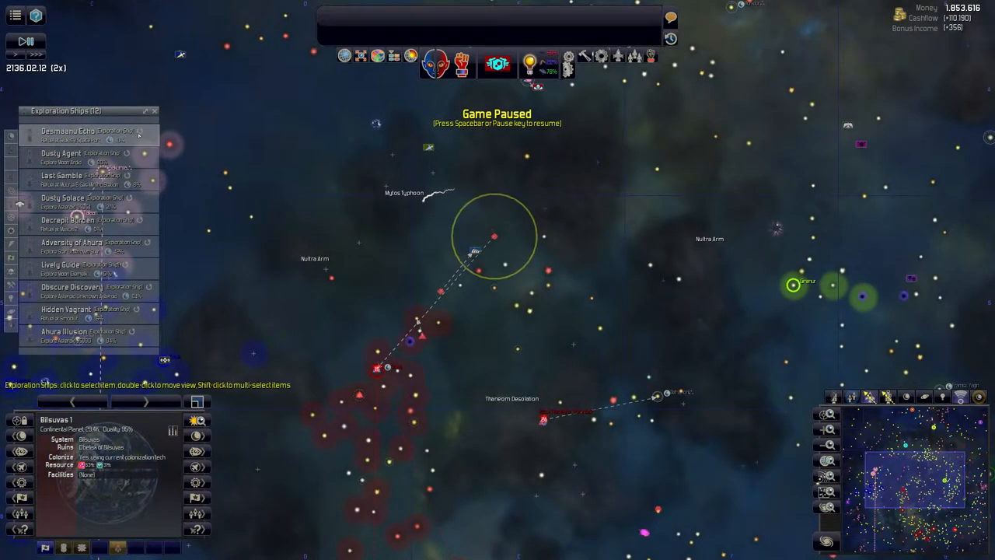
{"action": "left_click", "coordinate": [70, 130]}
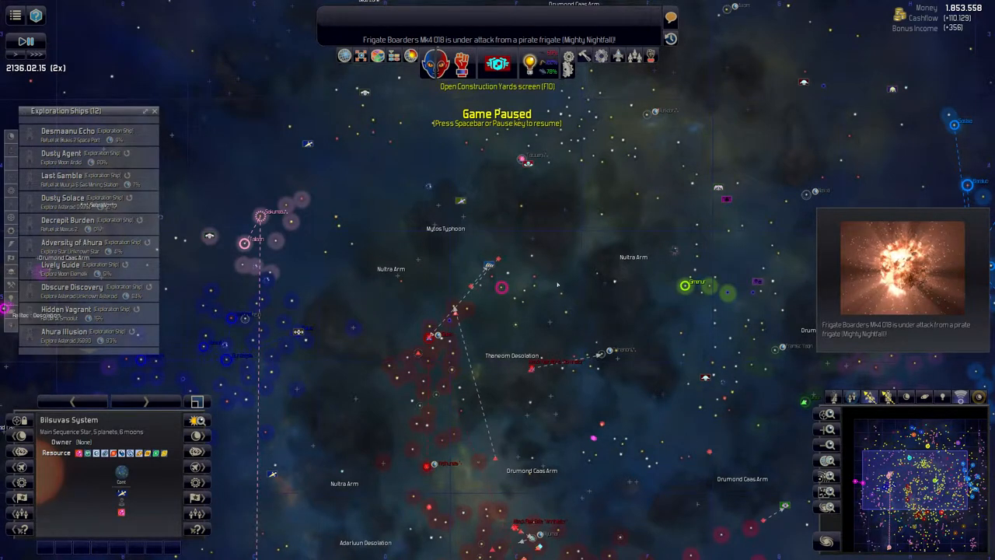
{"action": "left_click", "coordinate": [497, 64]}
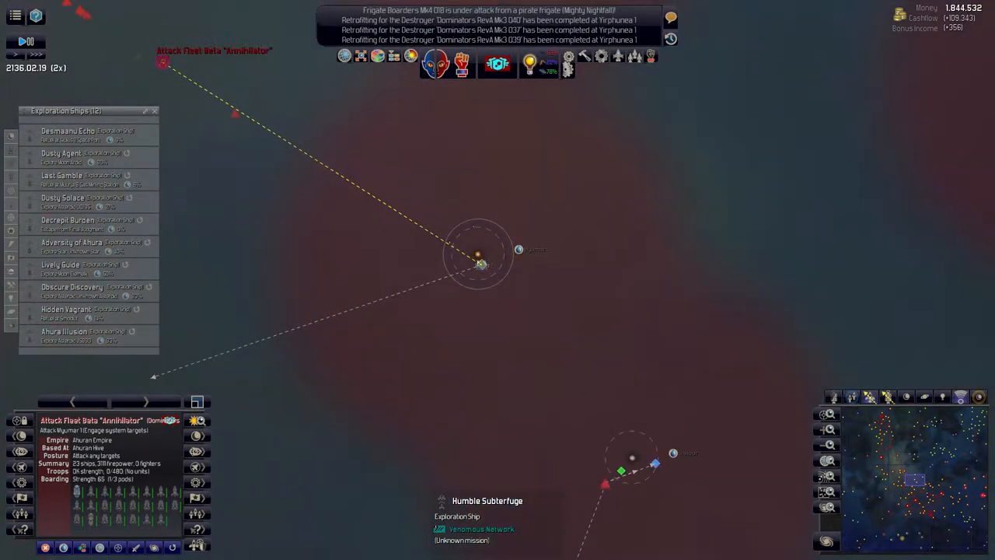
{"action": "key", "text": "space"}
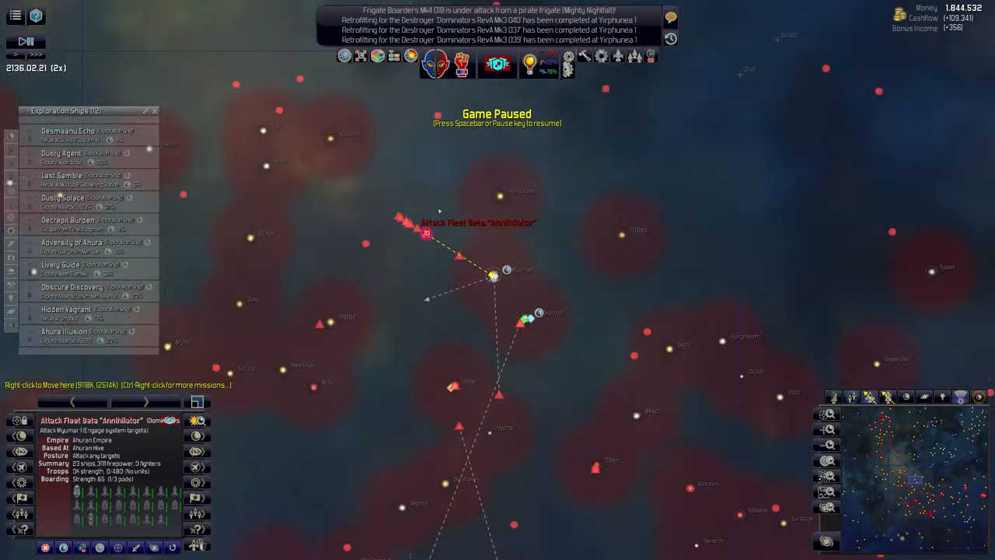
{"action": "mouse_move", "coordinate": [567, 66]}
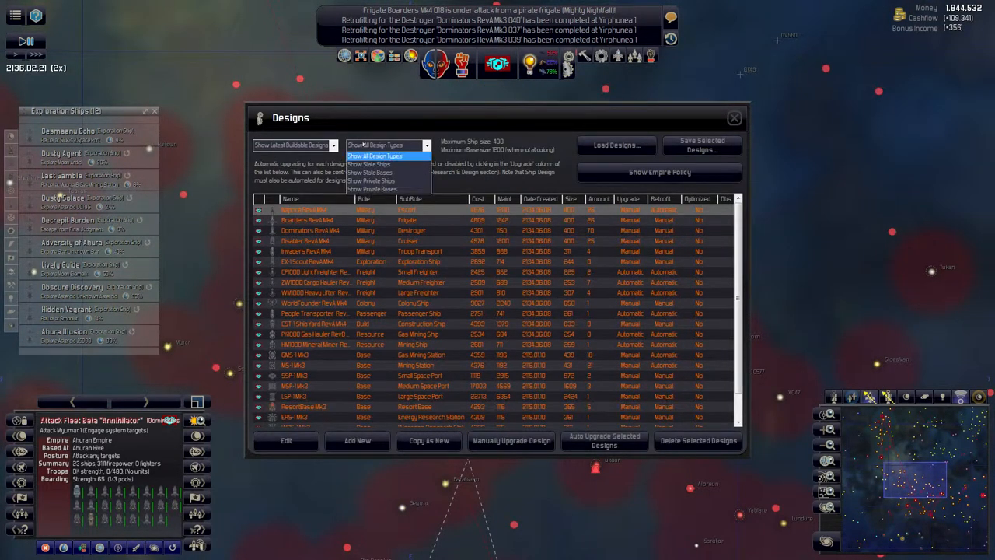
Step: Show state base designs and inspect the locked MSP-1 Mk3 and SSP-1 Mk3 space ports
{"action": "left_click", "coordinate": [369, 165]}
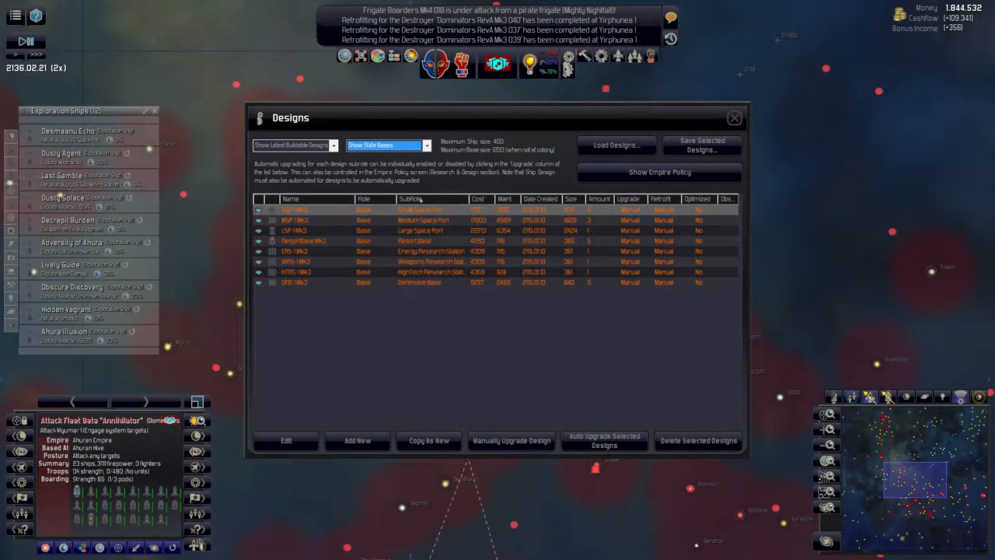
{"action": "double_click", "coordinate": [294, 230]}
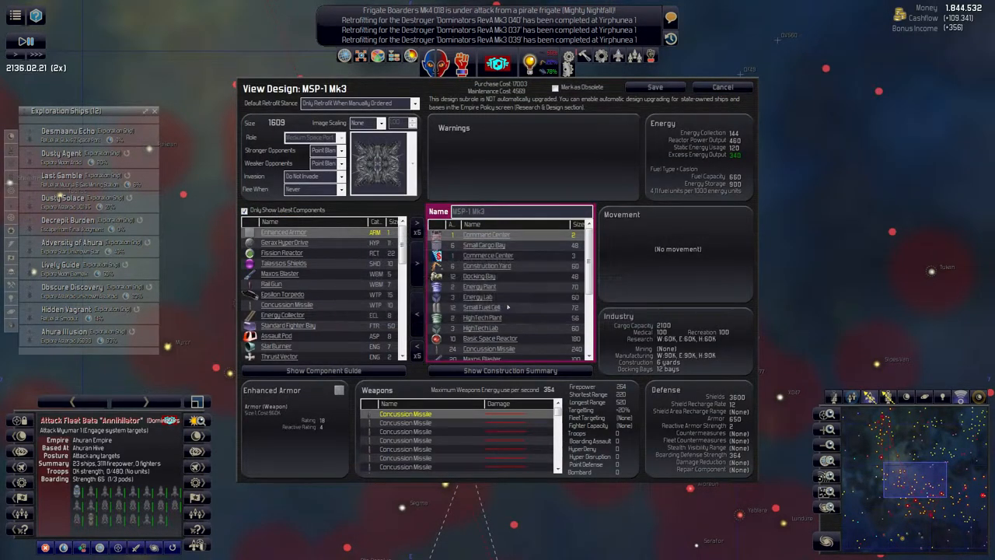
{"action": "left_click", "coordinate": [720, 86]}
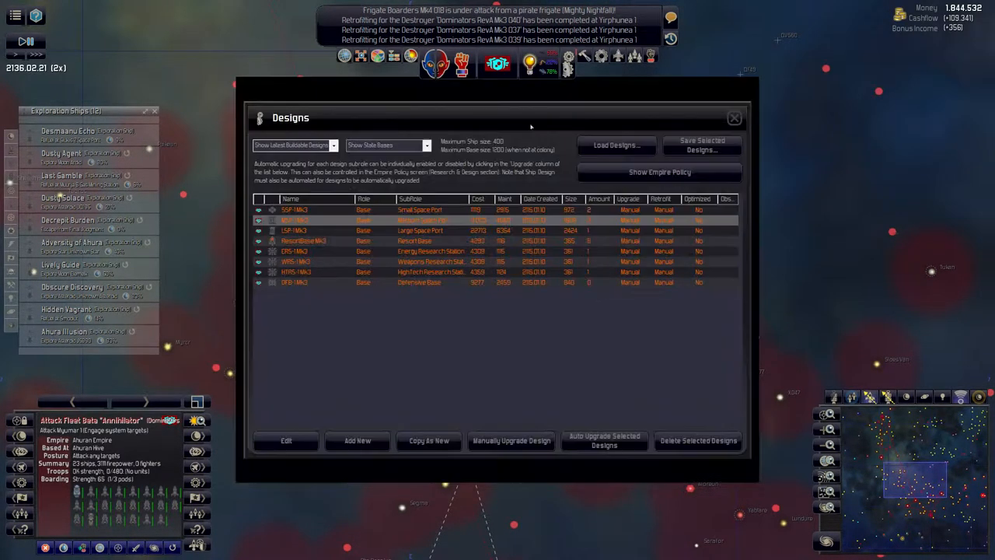
{"action": "left_click", "coordinate": [286, 440]}
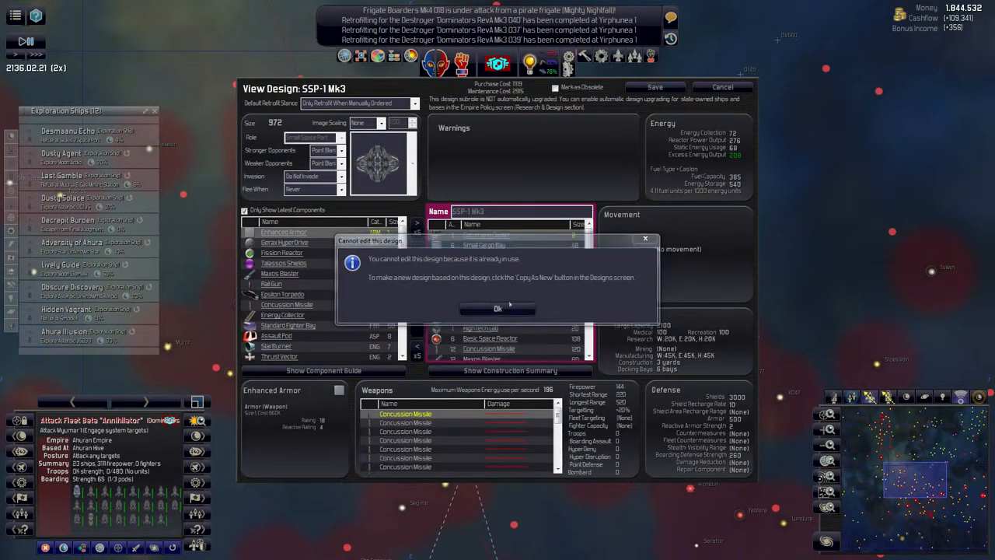
{"action": "left_click", "coordinate": [497, 308]}
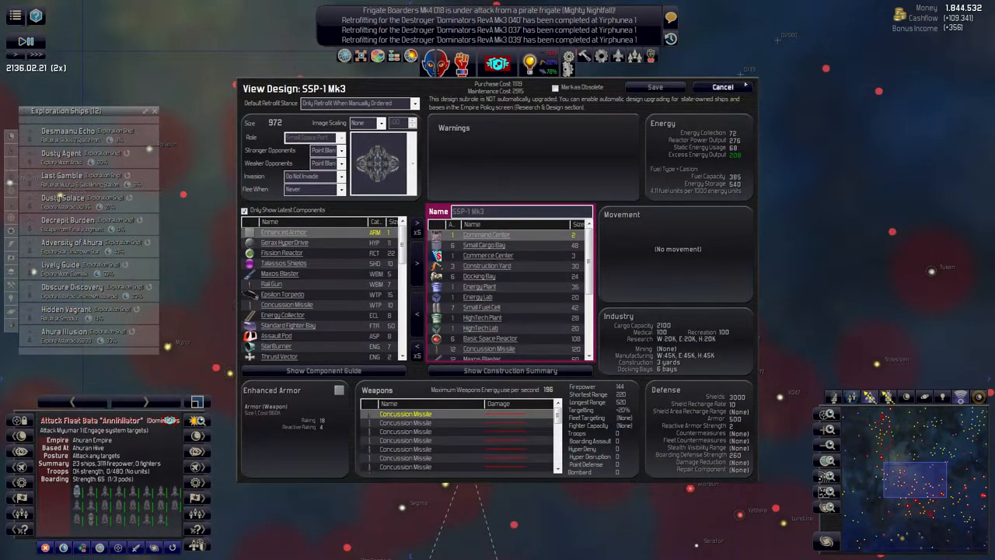
{"action": "left_click", "coordinate": [723, 86]}
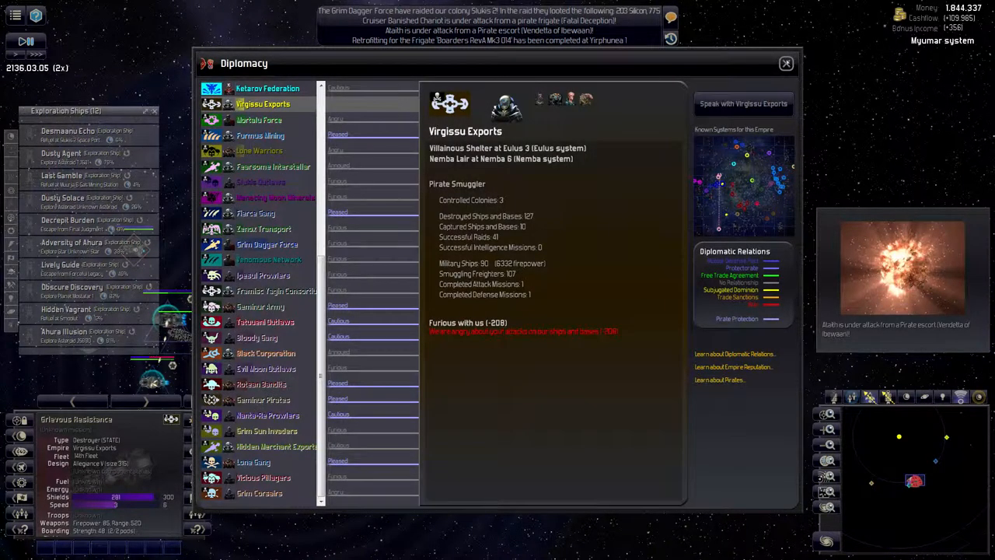
Step: Dismiss the Virgissu Exports diplomacy overview
{"action": "left_click", "coordinate": [785, 63]}
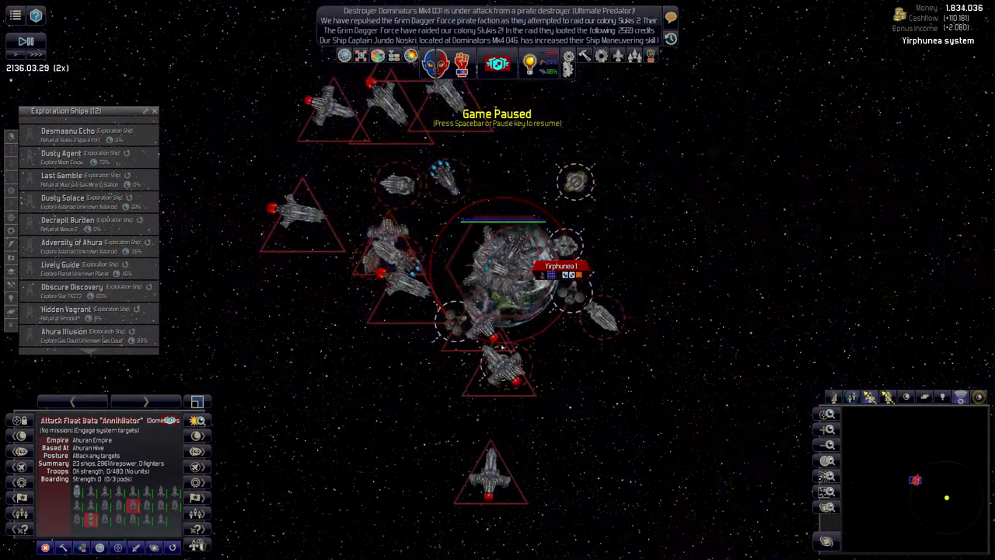
Step: Select planet Yirphunea 1, then bring up the research tree
{"action": "left_click", "coordinate": [501, 272]}
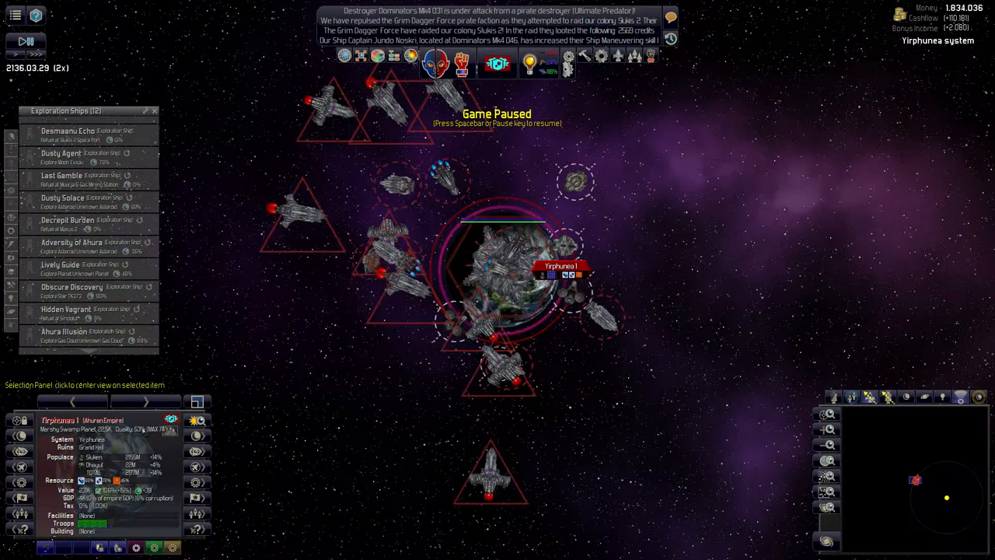
{"action": "left_click", "coordinate": [525, 63]}
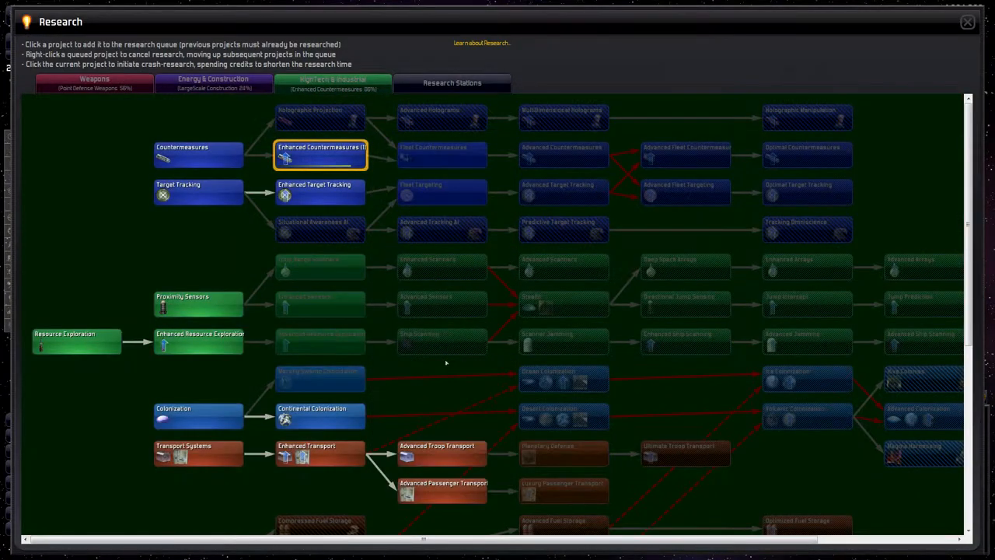
{"action": "scroll", "scroll_direction": "down", "scroll_amount": 3}
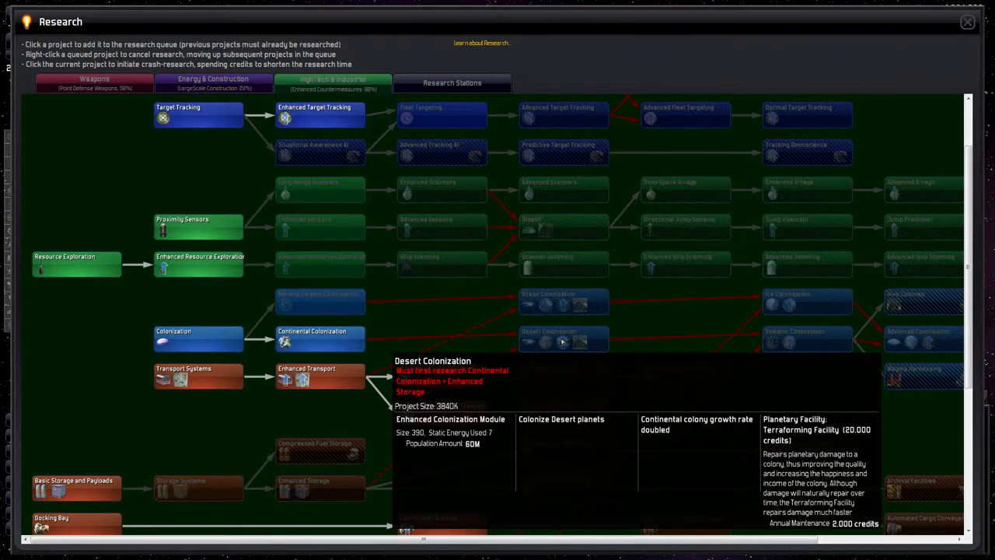
{"action": "mouse_move", "coordinate": [477, 342]}
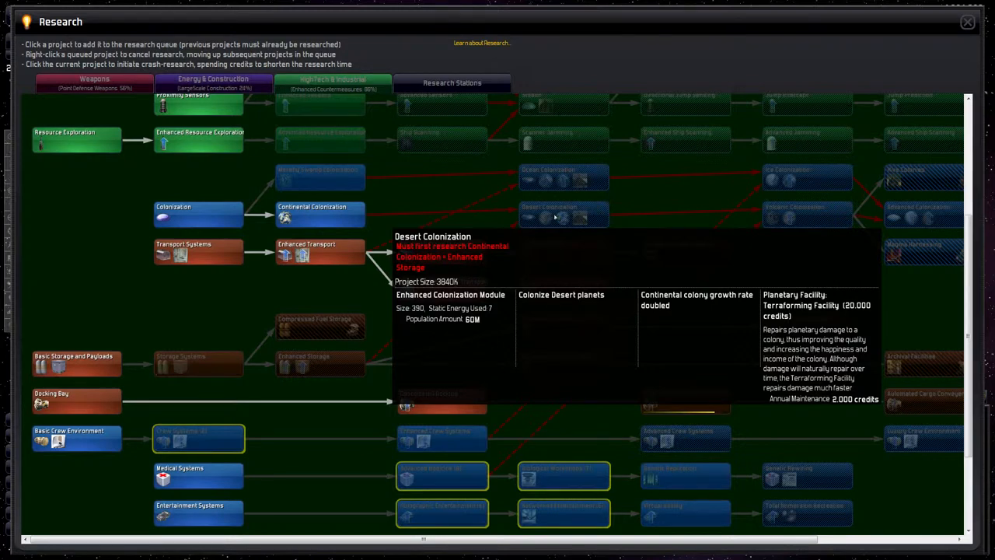
{"action": "mouse_move", "coordinate": [555, 215]}
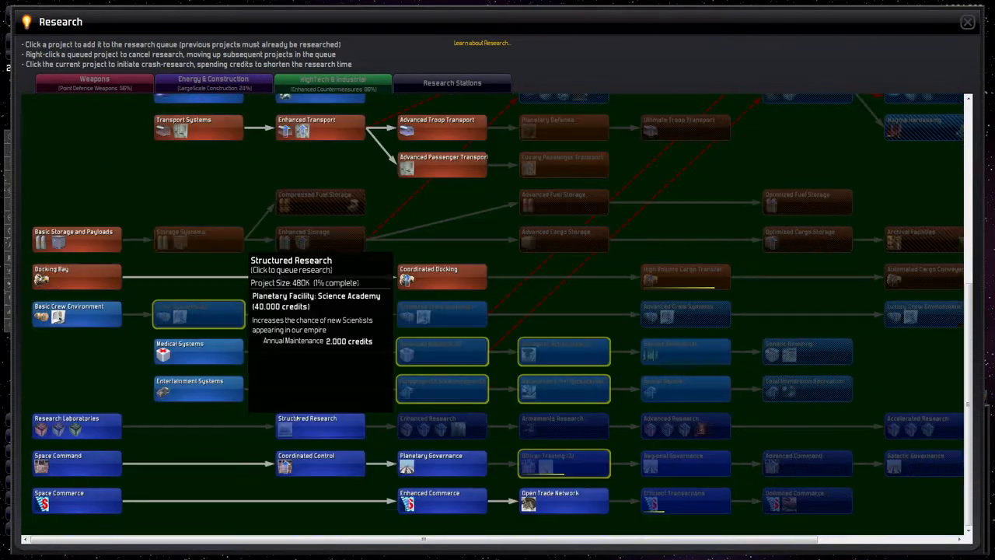
{"action": "mouse_move", "coordinate": [604, 362]}
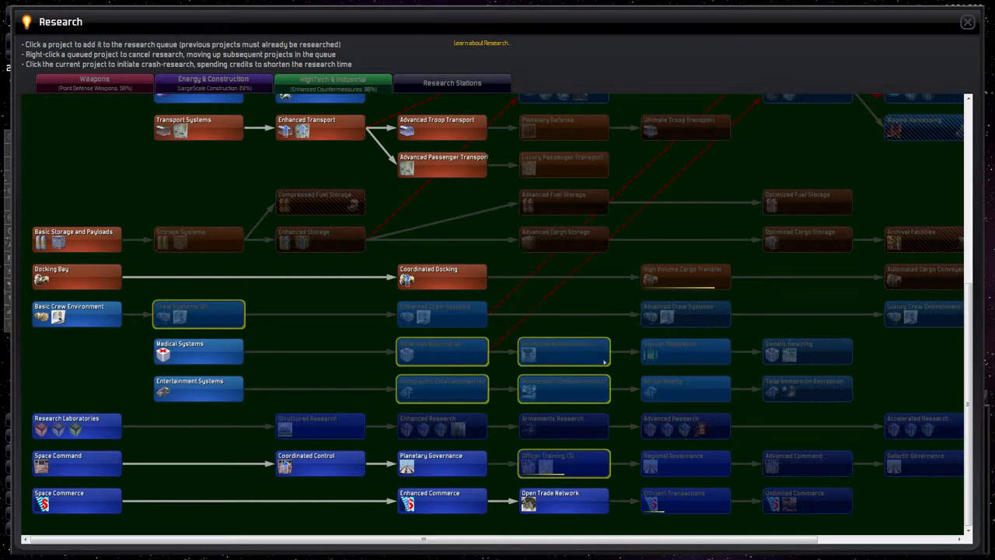
{"action": "mouse_move", "coordinate": [684, 502]}
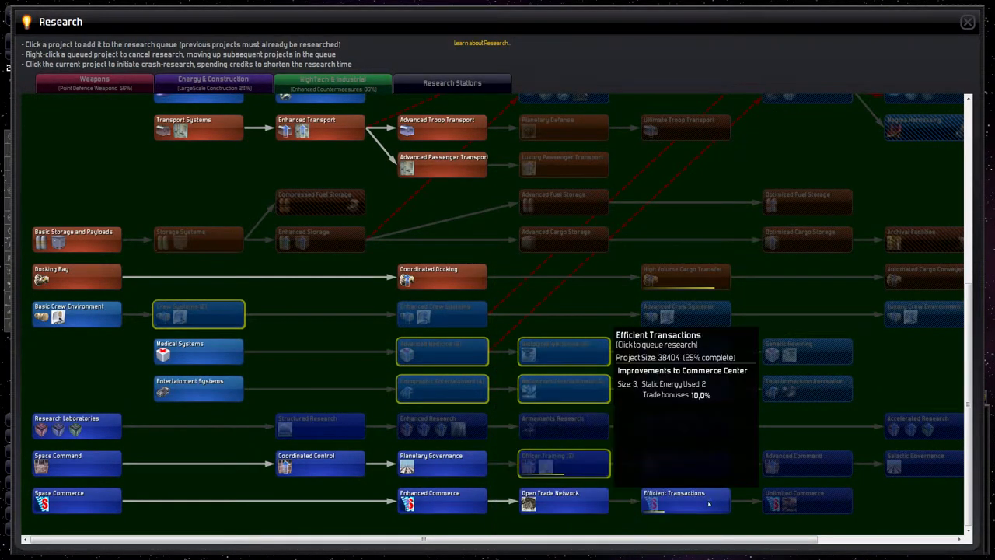
{"action": "left_click", "coordinate": [563, 389]}
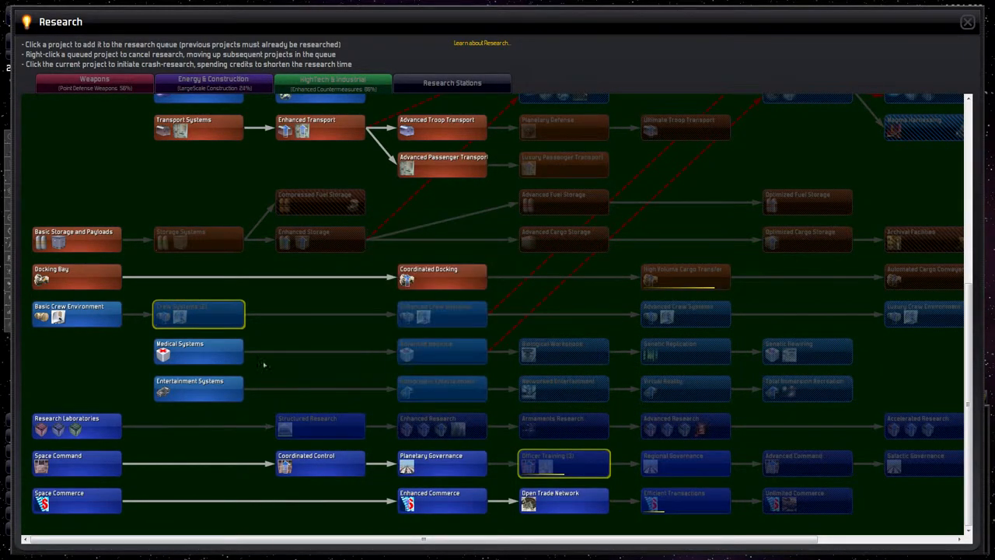
{"action": "mouse_move", "coordinate": [198, 237]}
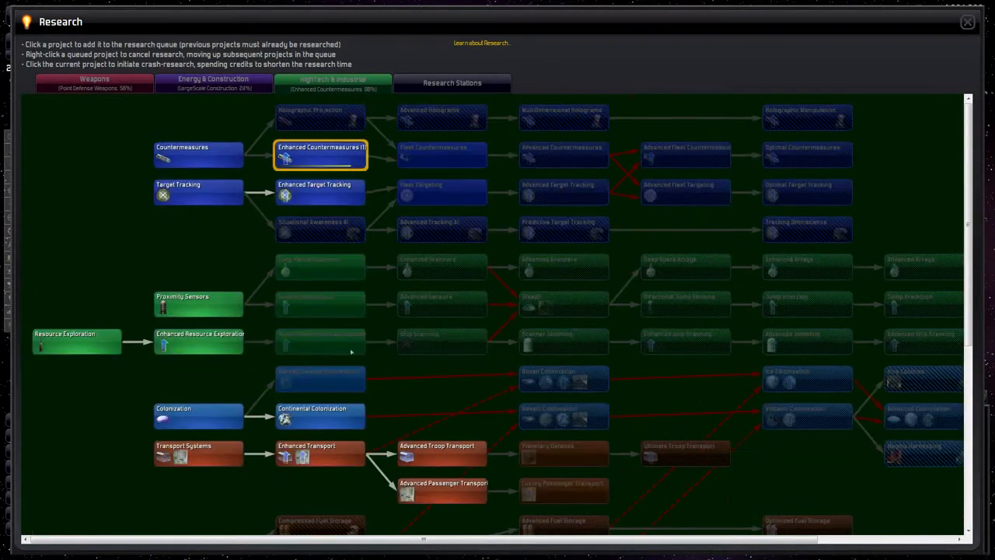
{"action": "left_click", "coordinate": [967, 22]}
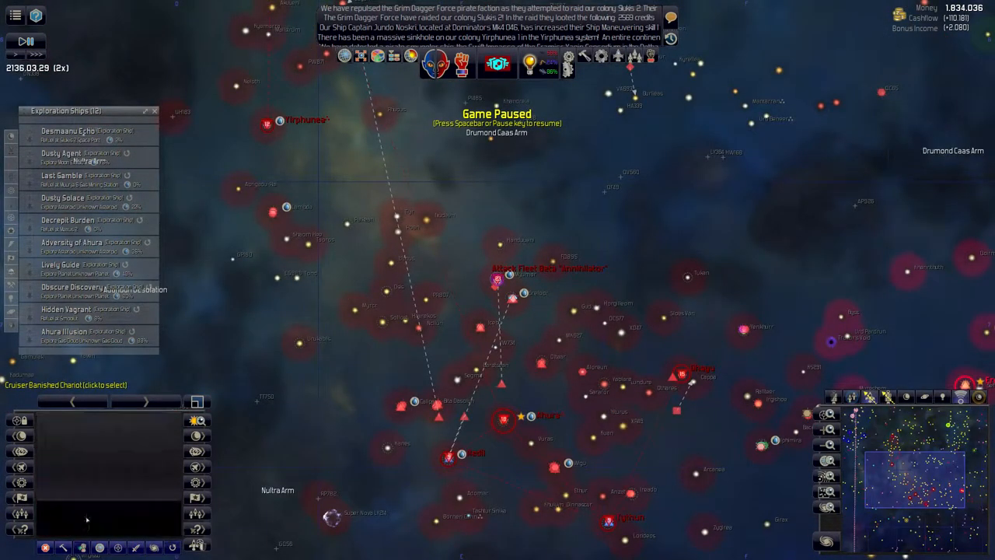
Step: Select Attack Fleet Beta 'Annihilator' in the Myumar system
{"action": "left_click", "coordinate": [496, 280]}
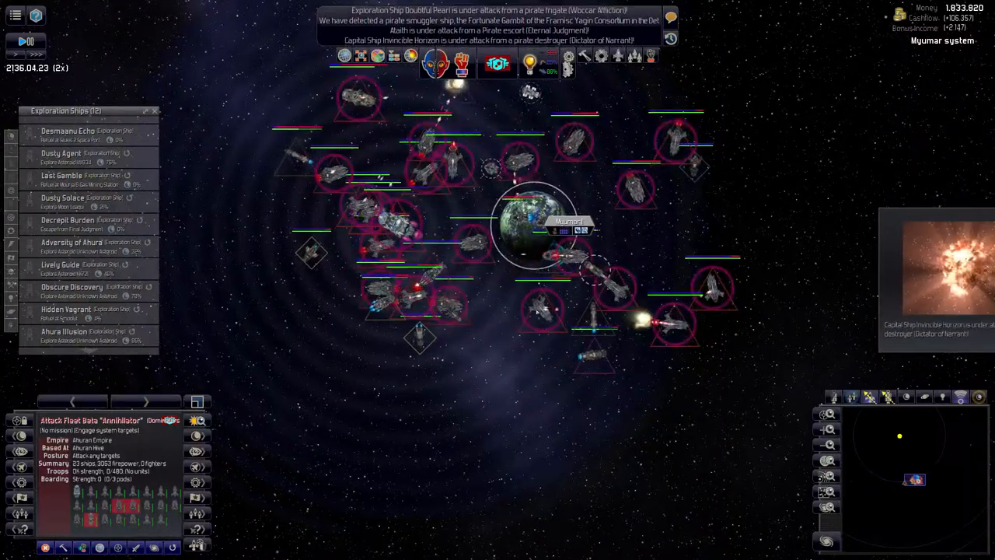
{"action": "key", "text": "space"}
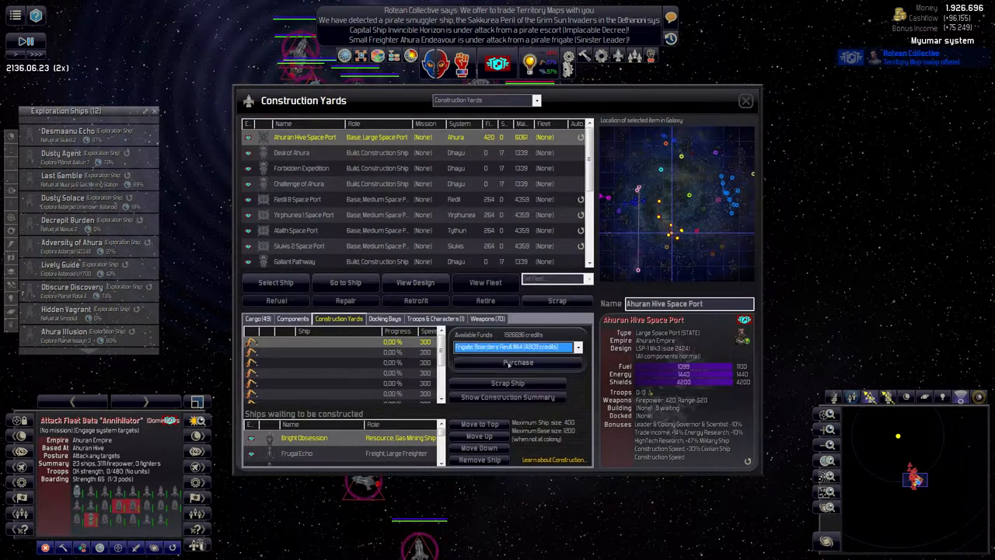
Step: Purchase a boarding frigate and Dominators destroyer, then group the unassigned warships into a new fleet
{"action": "left_click", "coordinate": [518, 362]}
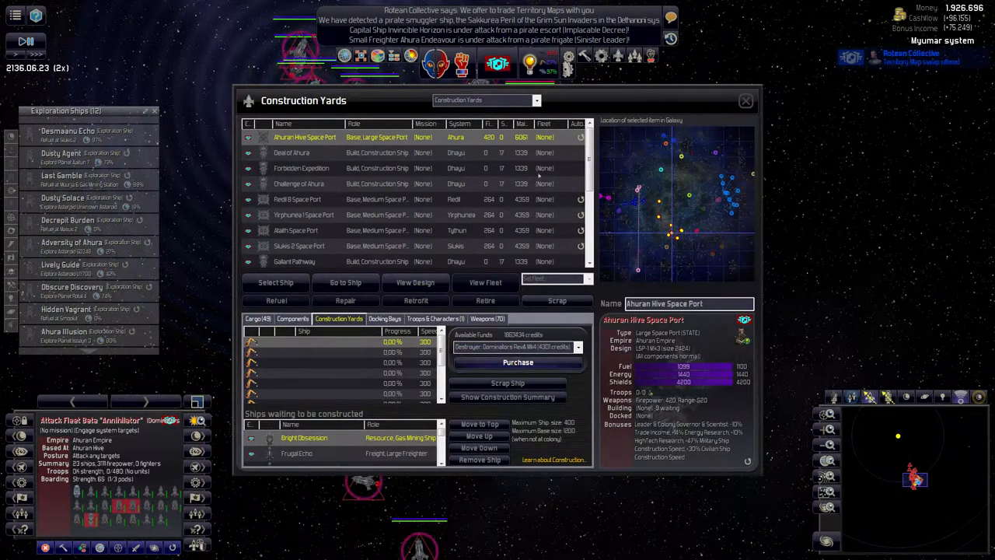
{"action": "left_click", "coordinate": [535, 100]}
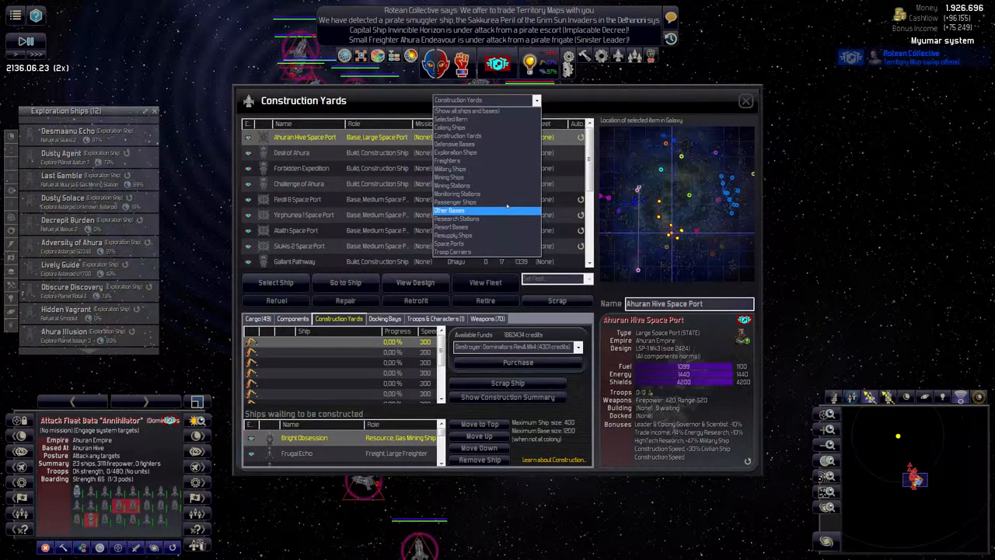
{"action": "left_click", "coordinate": [450, 169]}
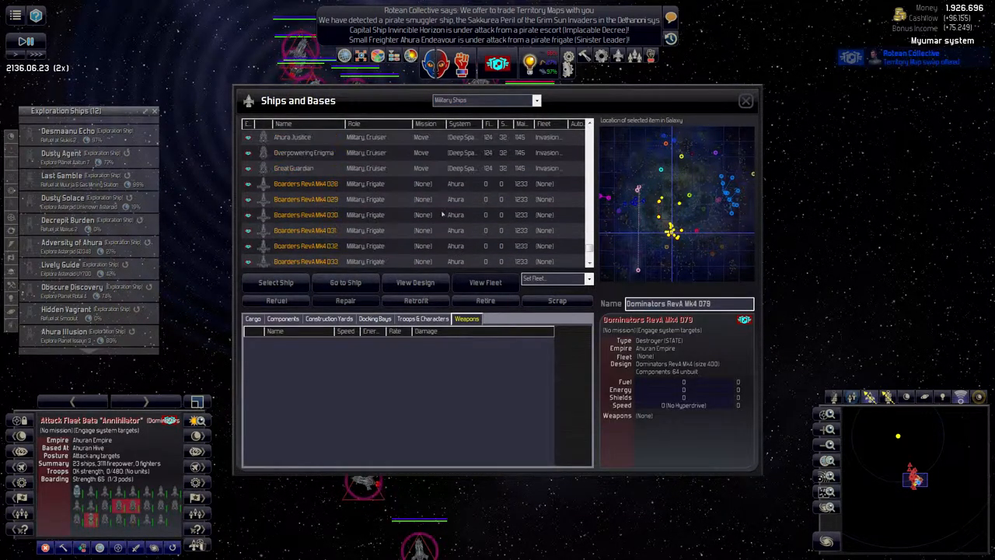
{"action": "left_click", "coordinate": [560, 278]}
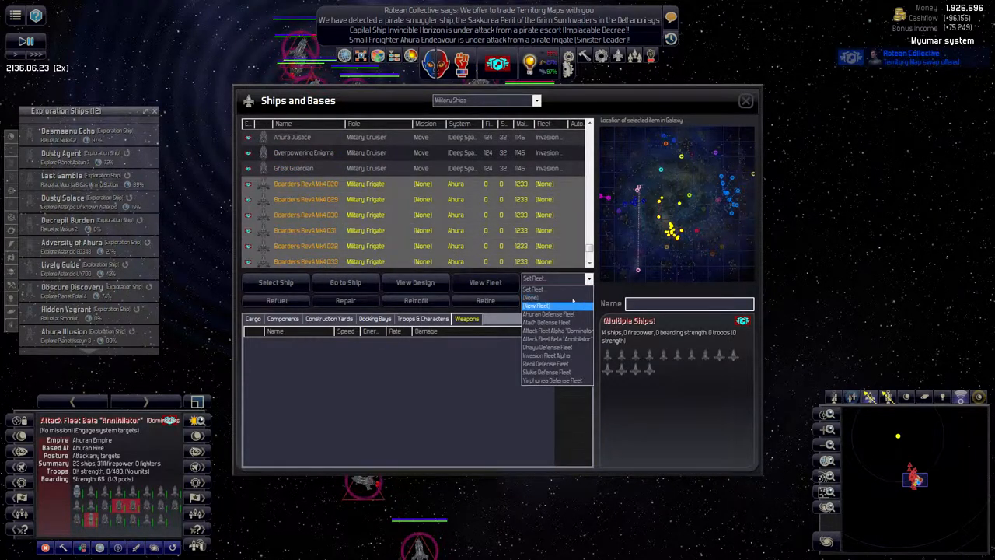
{"action": "left_click", "coordinate": [744, 101]}
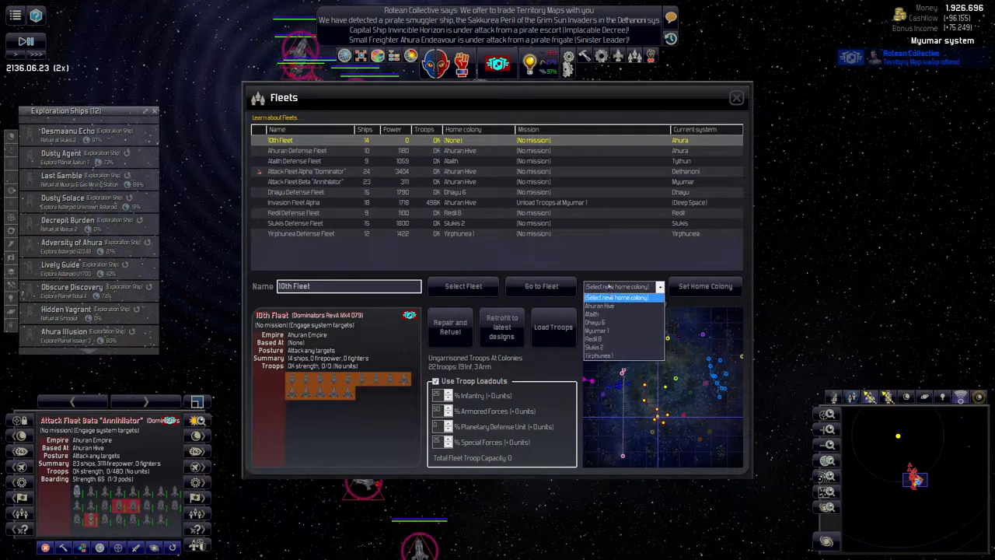
Step: Base the new fleet at Myumar 1 and name it Myumar Defense Fleet
{"action": "left_click", "coordinate": [597, 330]}
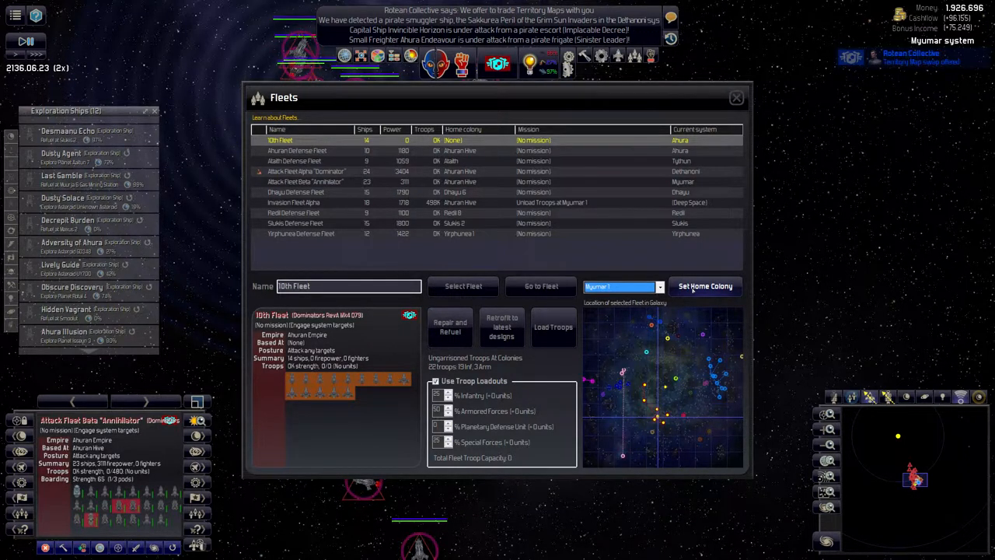
{"action": "left_click", "coordinate": [704, 286]}
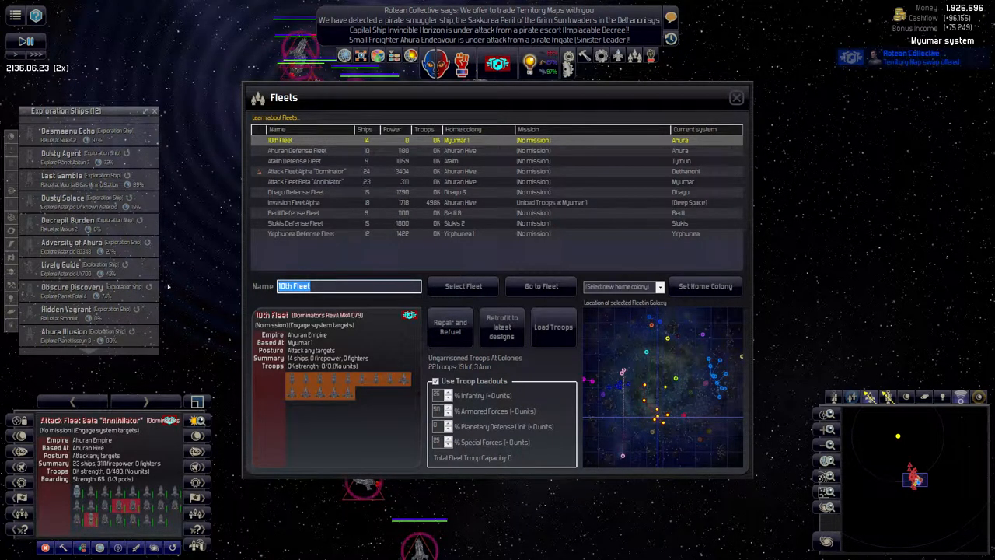
{"action": "type", "text": "Myumar Defense"}
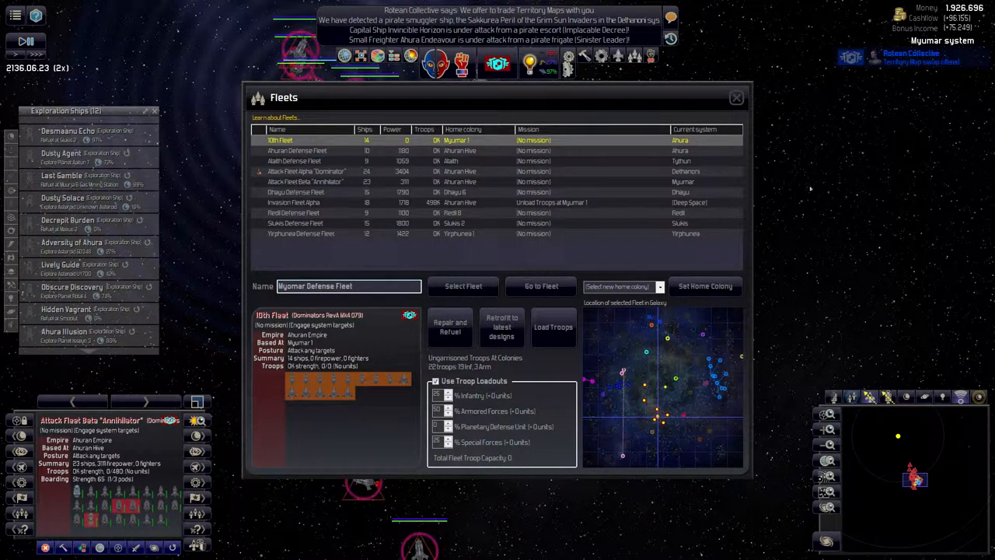
{"action": "left_click", "coordinate": [736, 98]}
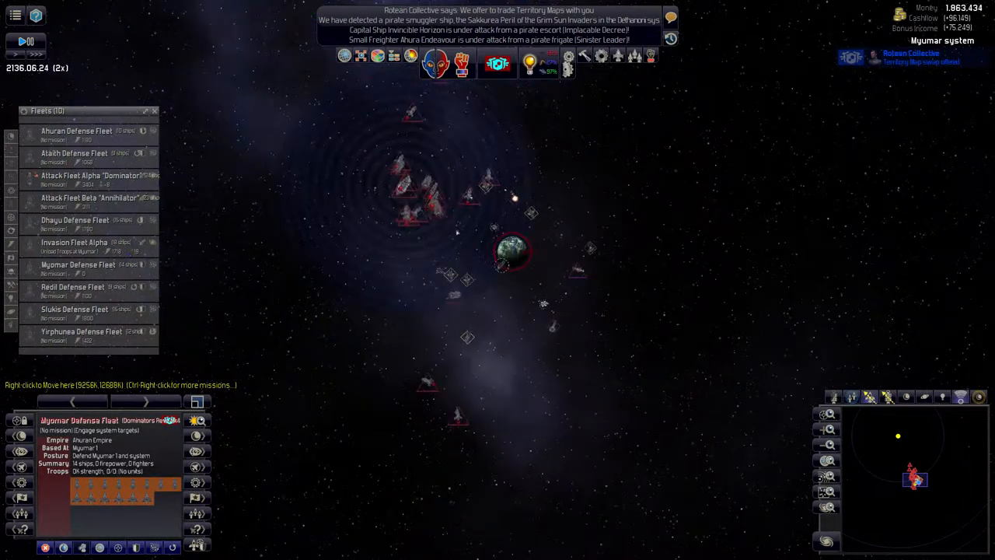
{"action": "left_click", "coordinate": [89, 200]}
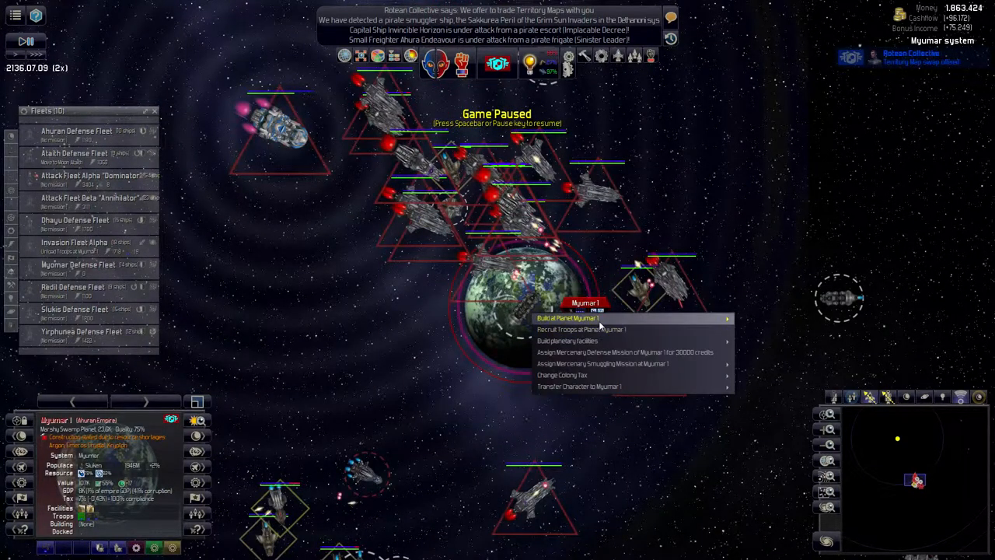
Step: Bring up the list of what can be built at Myumar 1
{"action": "left_click", "coordinate": [568, 318]}
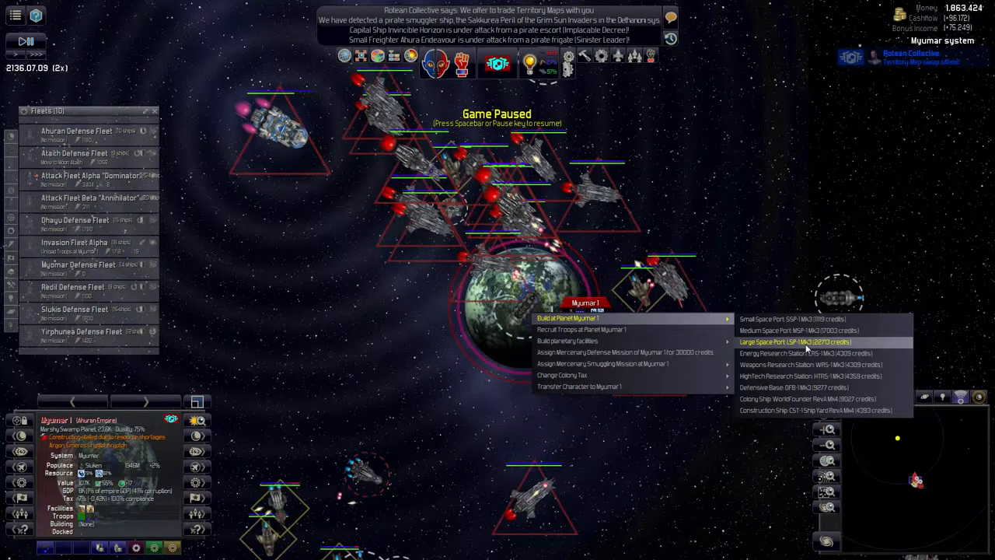
{"action": "mouse_move", "coordinate": [793, 319]}
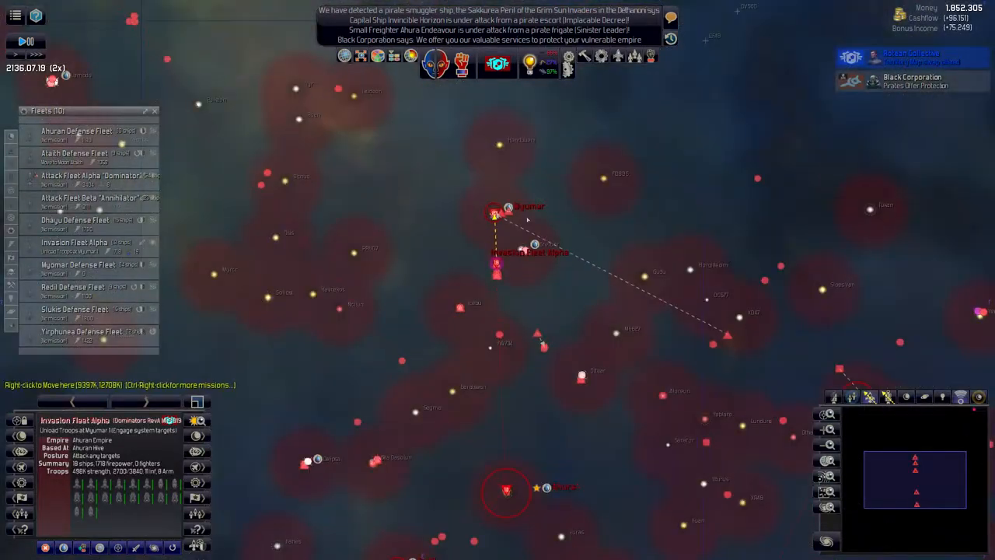
Step: Pause to check Invasion Fleet Alpha's route to Myumar, then resume the game
{"action": "key", "text": "space"}
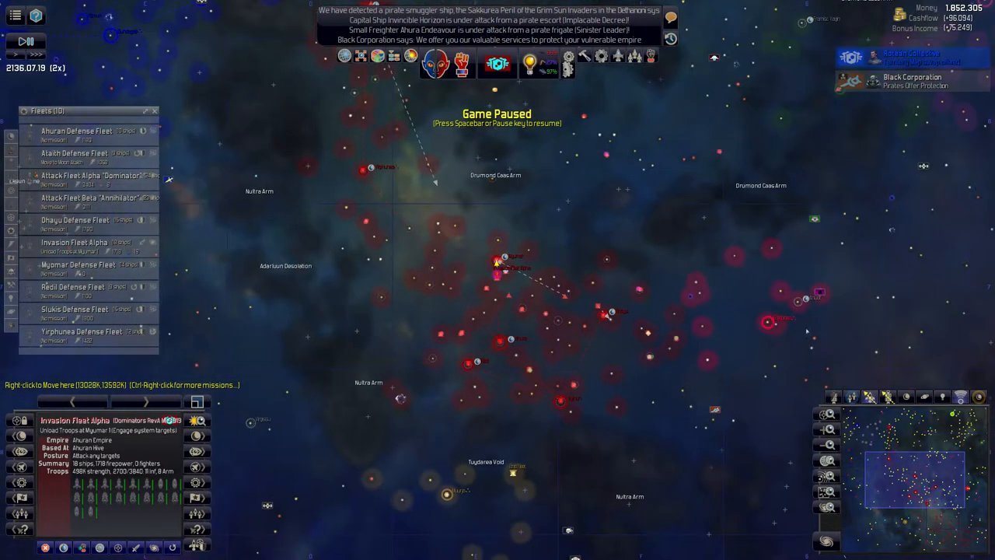
{"action": "left_click", "coordinate": [770, 323]}
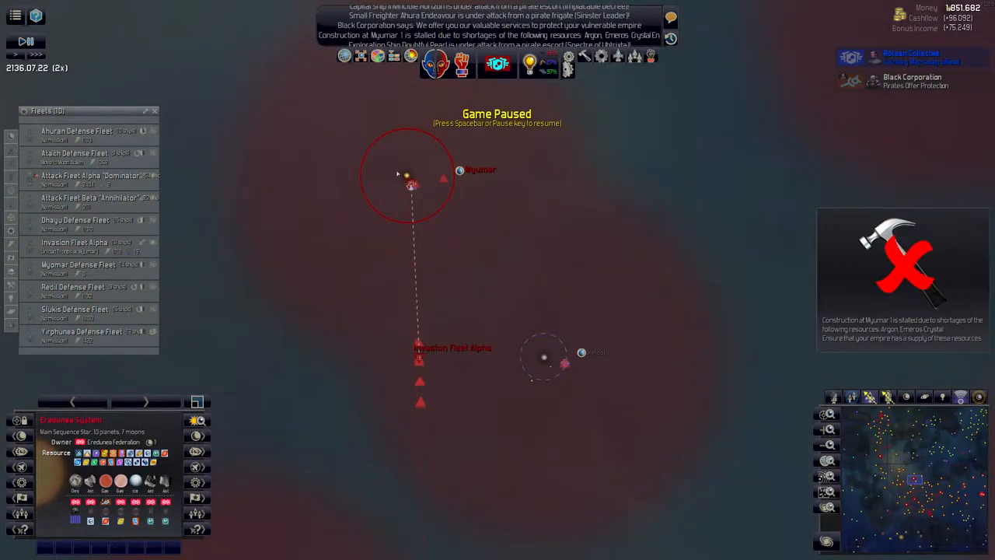
{"action": "key", "text": "space"}
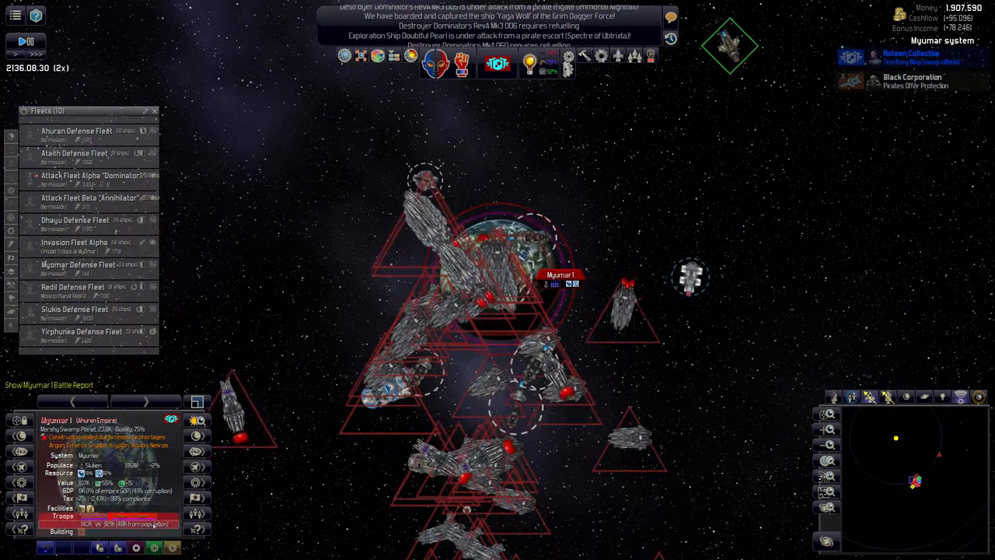
Step: Show the Construction Ships category in the left-hand list
{"action": "left_click", "coordinate": [49, 385]}
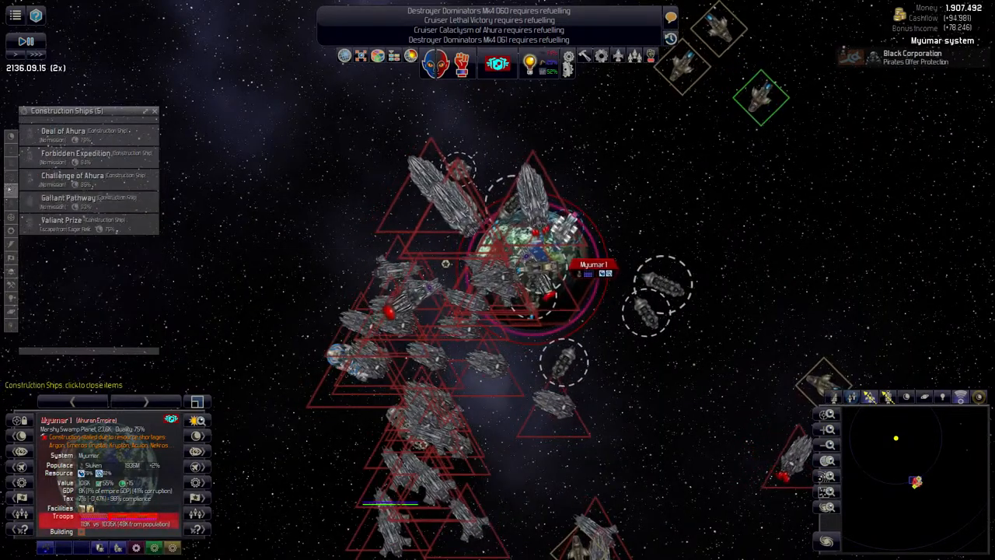
Step: Pause and retrofit Deal of Ahura, Forbidden Expedition, Challenge of Ahura and Gallant Pathway
{"action": "key", "text": "space"}
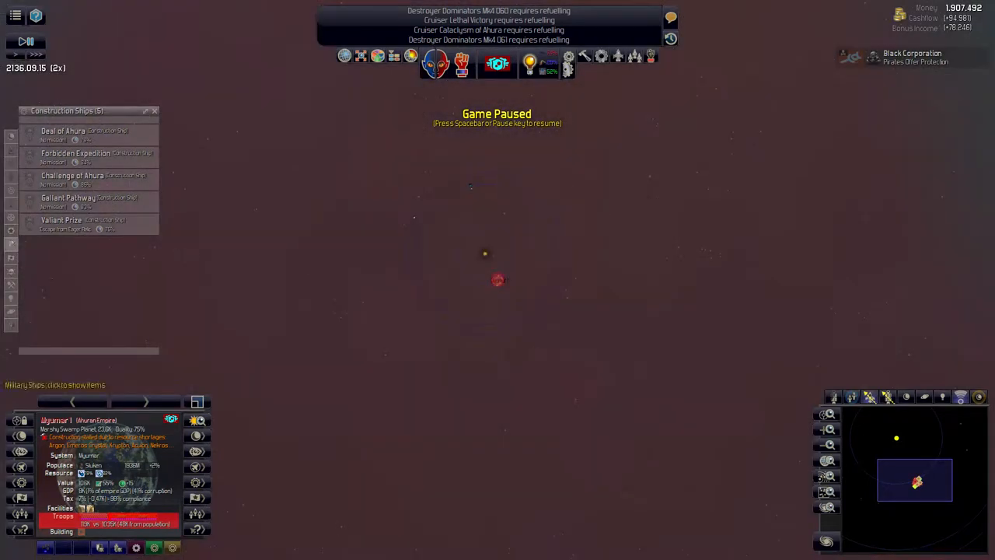
{"action": "left_click", "coordinate": [62, 131]}
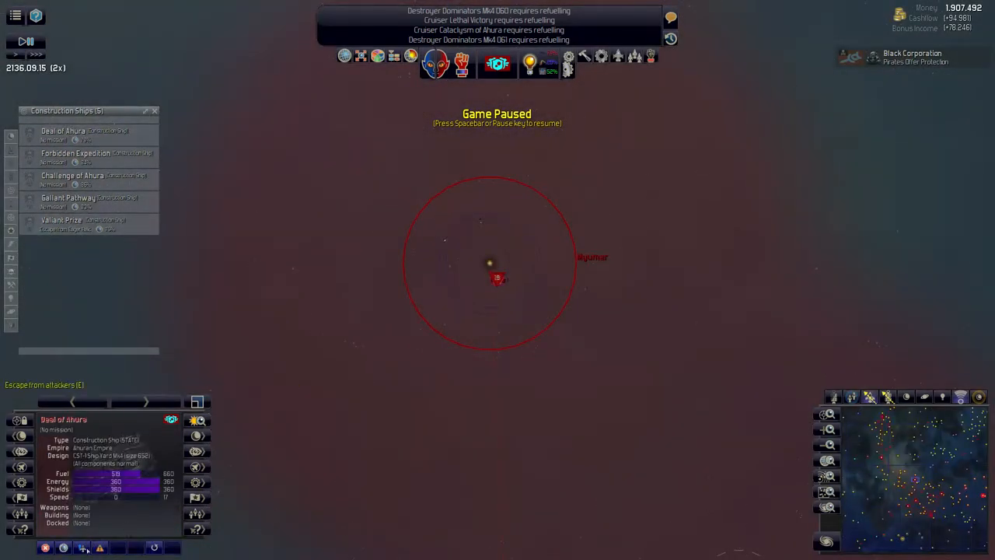
{"action": "left_click", "coordinate": [75, 153]}
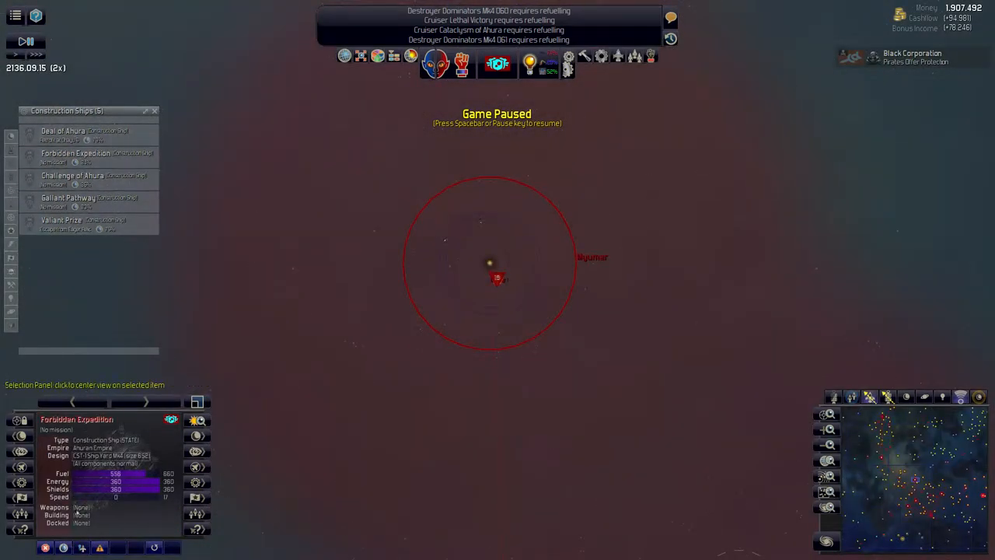
{"action": "left_click", "coordinate": [72, 177]}
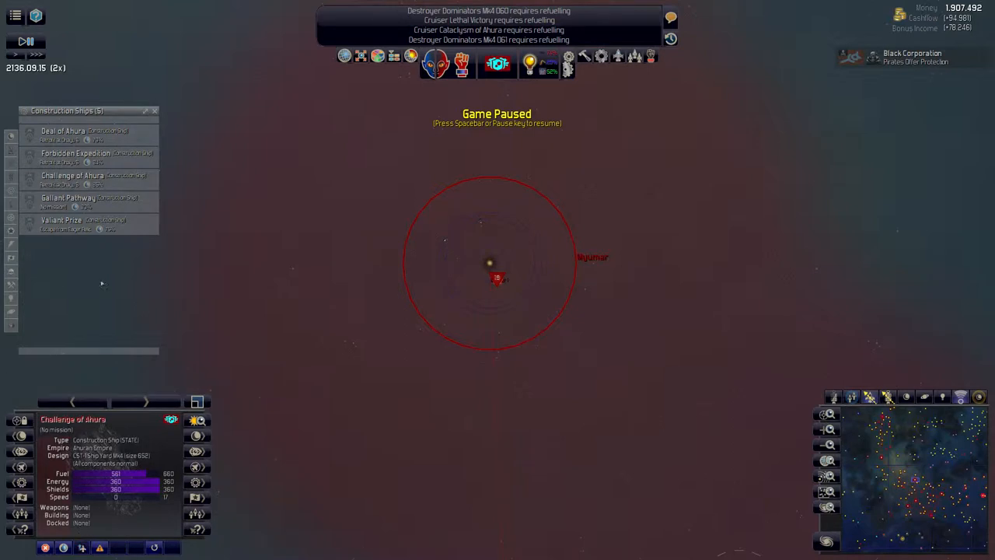
{"action": "left_click", "coordinate": [89, 197]}
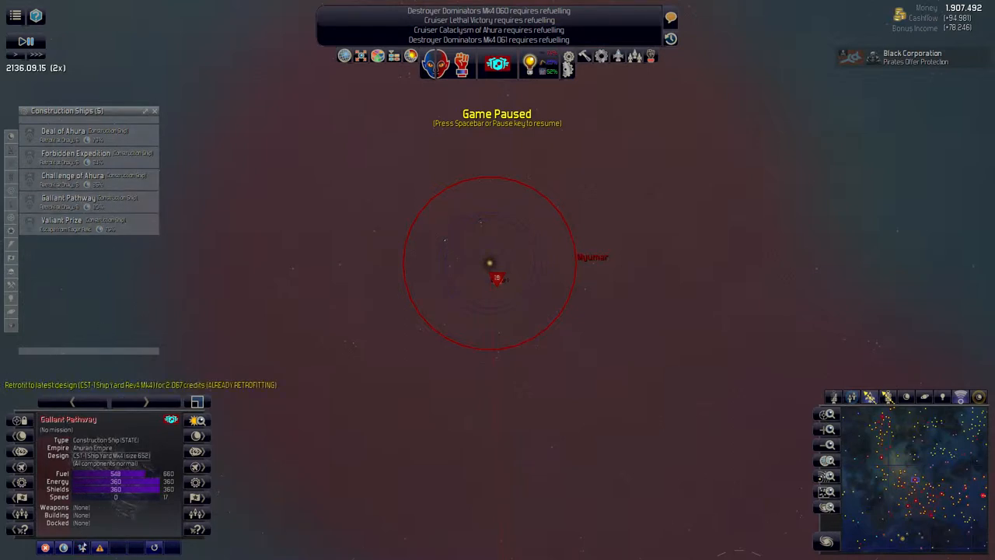
{"action": "left_click", "coordinate": [60, 220]}
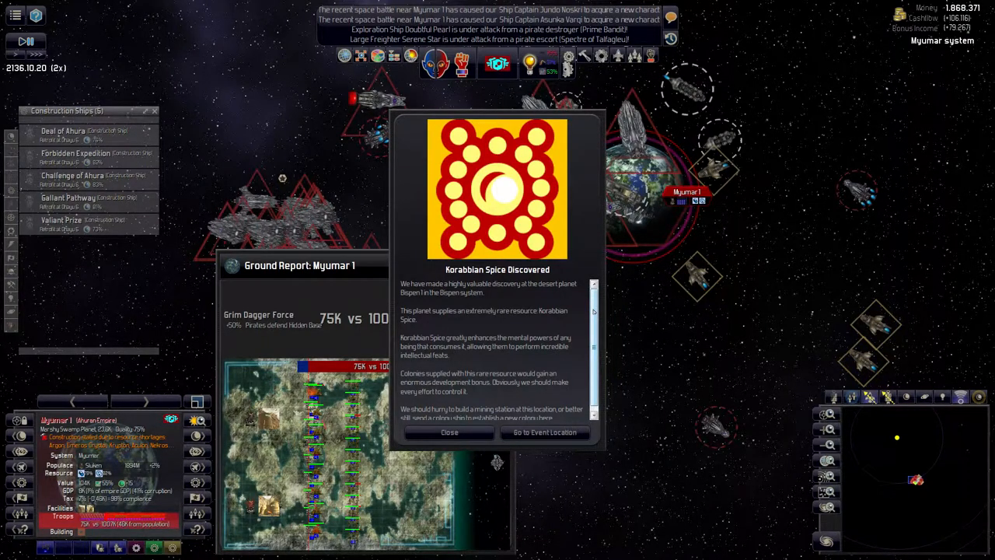
Step: Scroll the view around desert planet Bispen 1 in the Bispen system
{"action": "scroll", "scroll_direction": "down", "scroll_amount": 3}
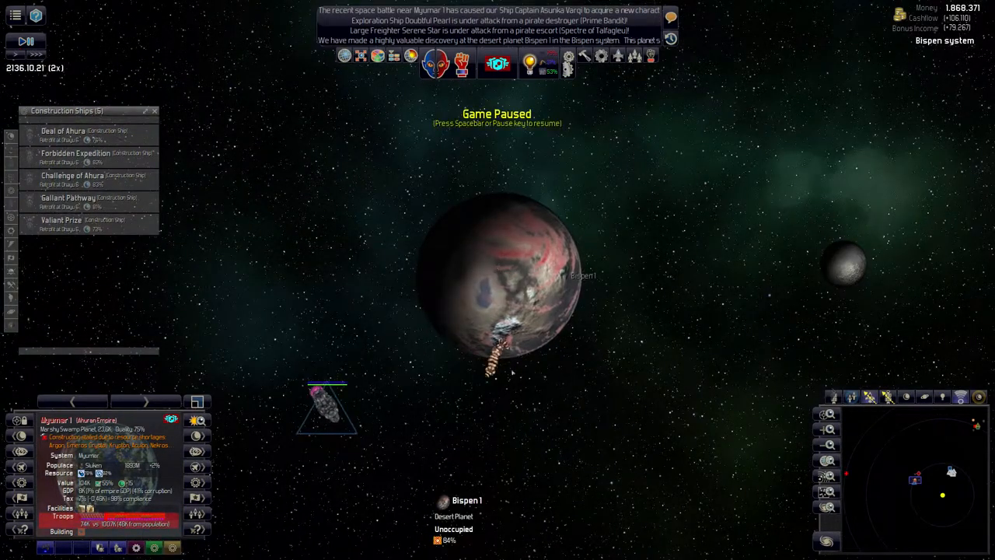
Step: Select the Bispen Research Facility orbiting Bispen 1
{"action": "left_click", "coordinate": [497, 358]}
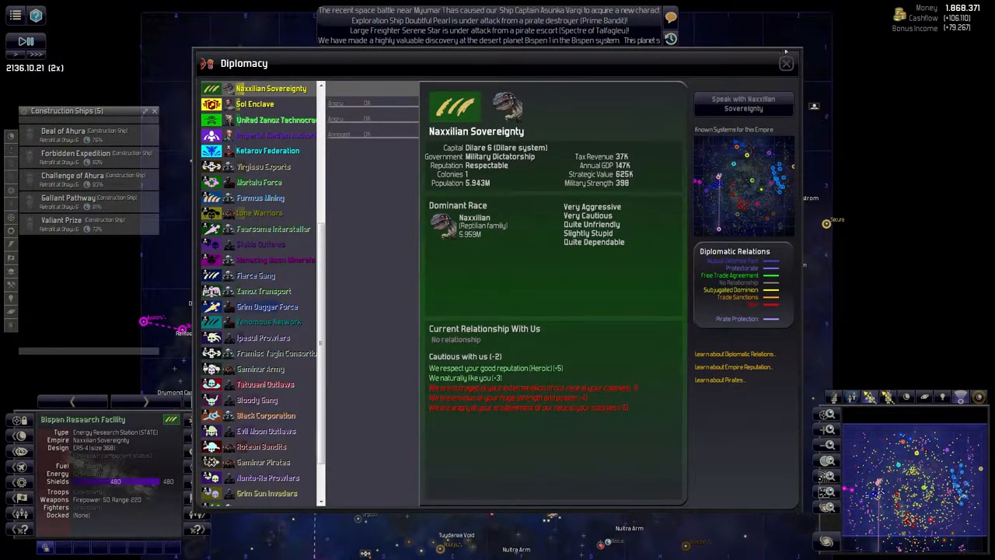
Step: Close the Naxxilian Sovereignty diplomacy details
{"action": "left_click", "coordinate": [786, 63]}
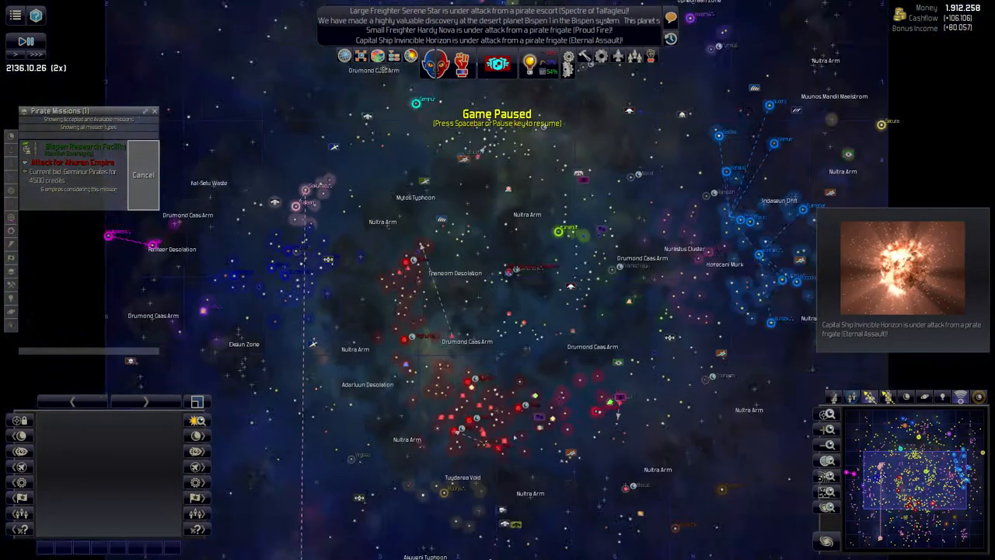
Step: Scroll the galaxy map view
{"action": "scroll", "scroll_direction": "down", "scroll_amount": 3}
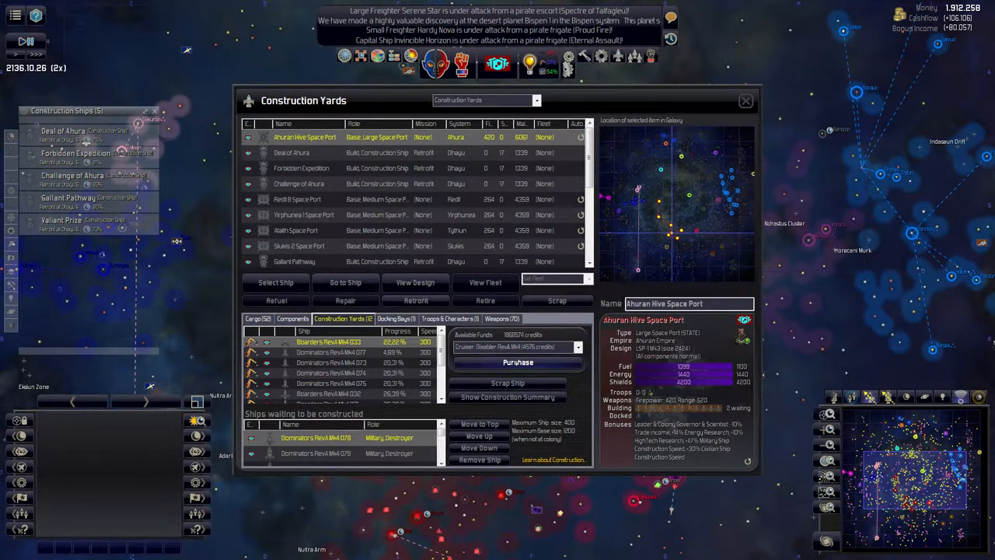
Step: Filter the Construction Yards list to a chosen ship category
{"action": "left_click", "coordinate": [536, 99]}
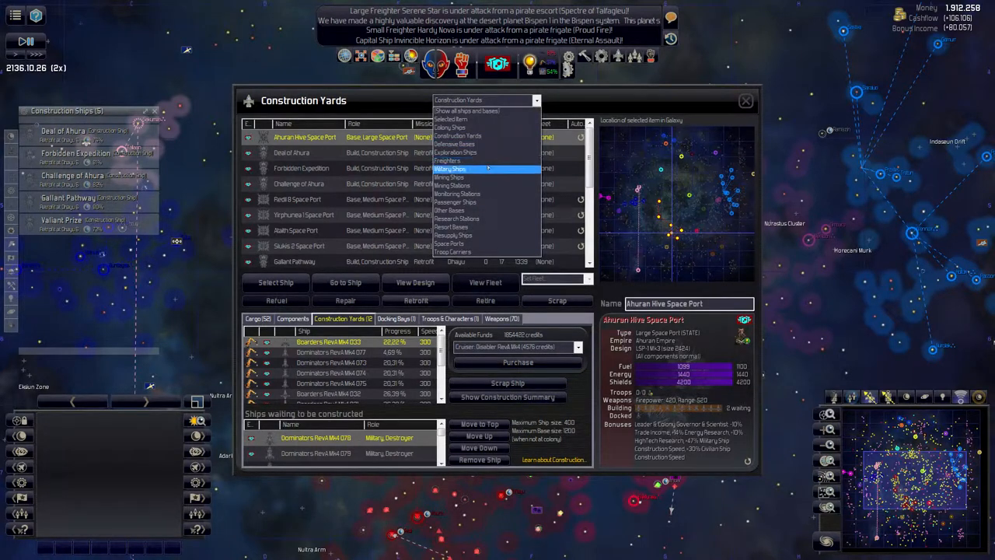
{"action": "left_click", "coordinate": [450, 169]}
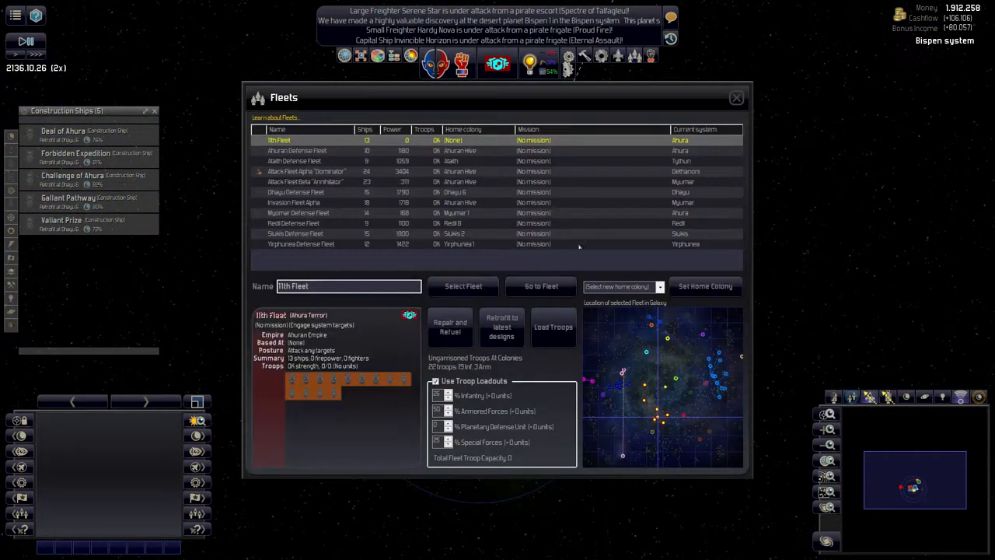
Step: Select Bispen 1 and rename the 11th Fleet to 'Bispen Spice Defense Fleet'
{"action": "left_click", "coordinate": [735, 97]}
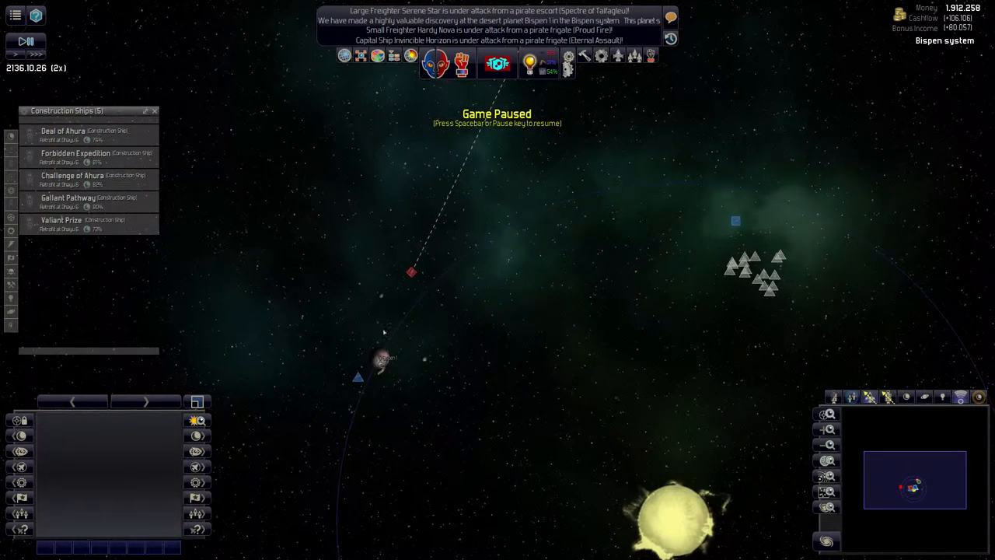
{"action": "left_click", "coordinate": [379, 358]}
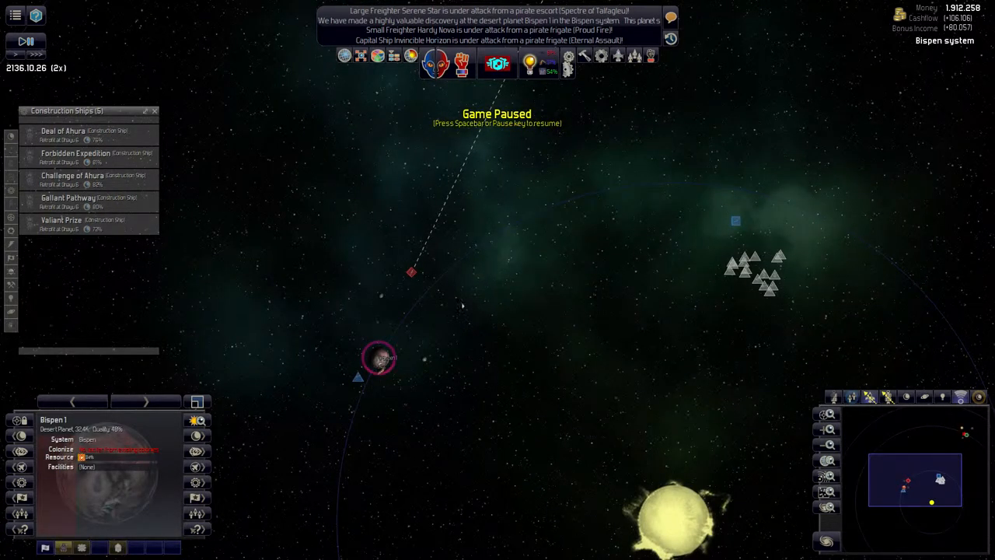
{"action": "mouse_move", "coordinate": [670, 39]}
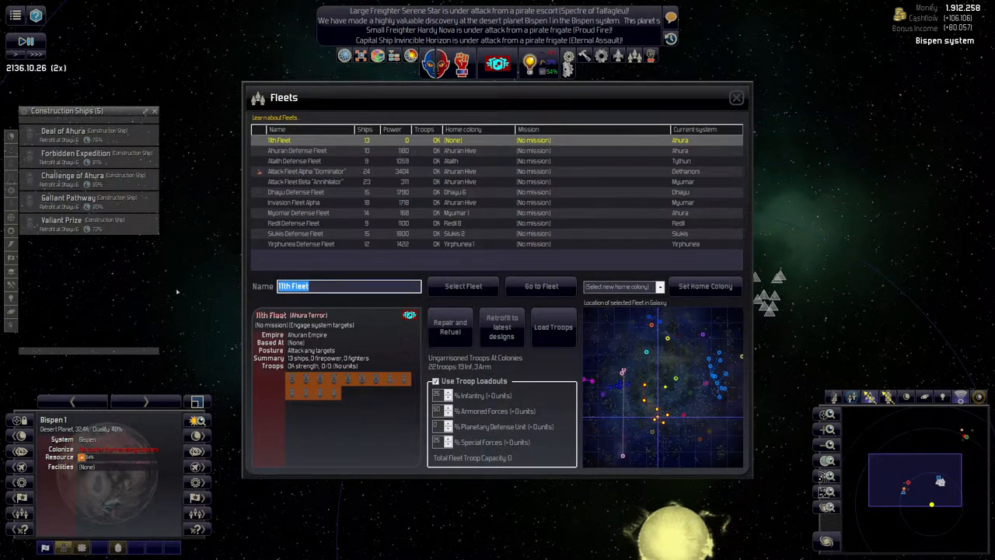
{"action": "type", "text": "Bispen Spice"}
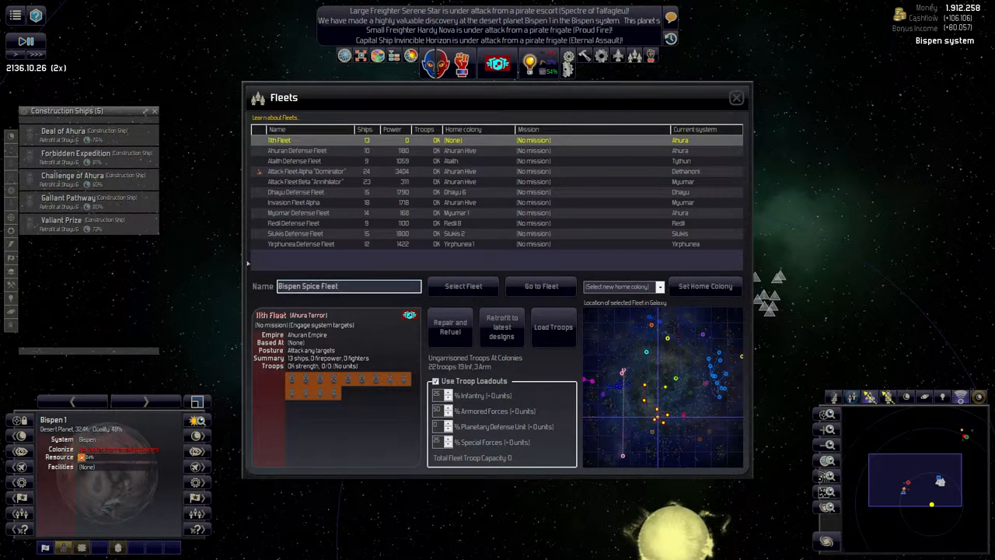
{"action": "type", "text": "Def"}
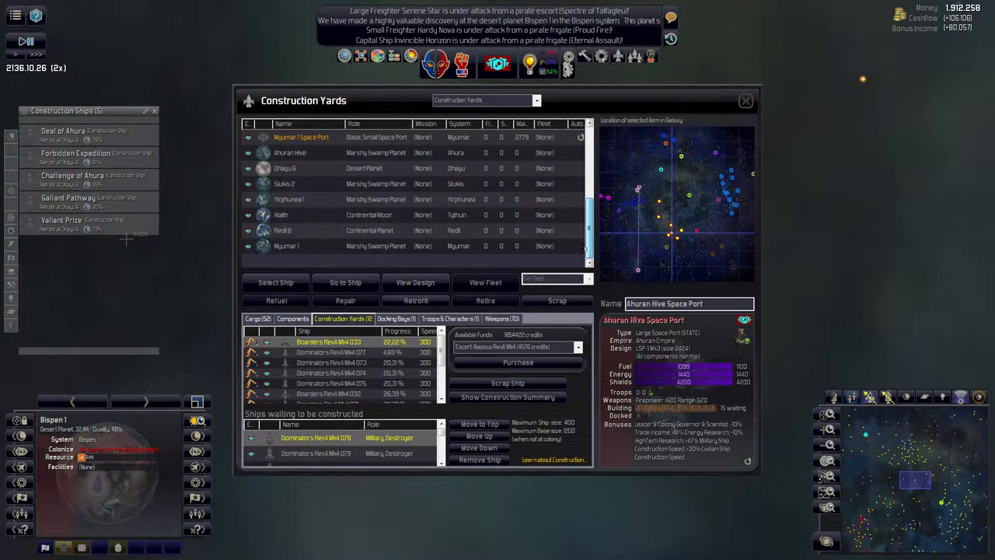
Step: Browse colony yards and order CST-1 Ship Yard construction ships at Dhayu 6
{"action": "left_click", "coordinate": [290, 153]}
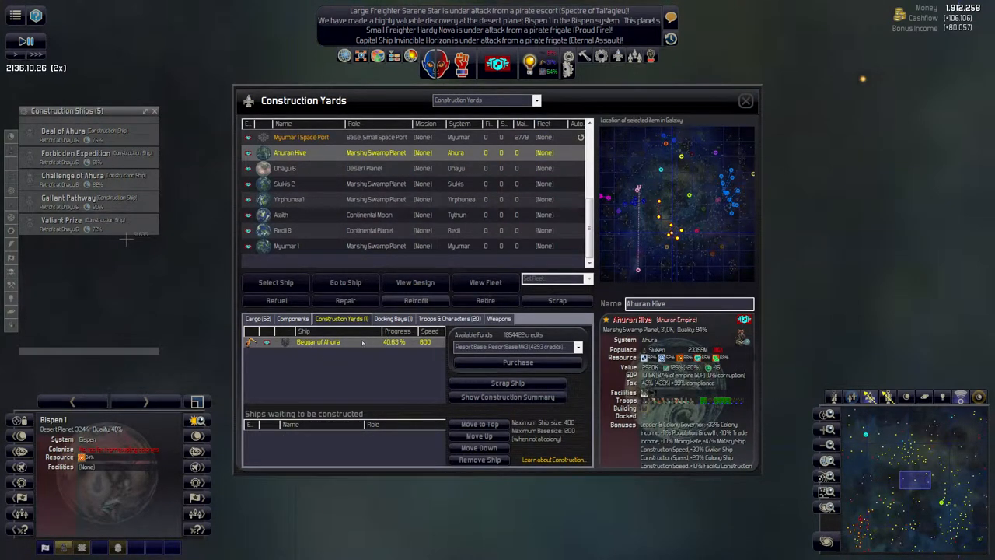
{"action": "left_click", "coordinate": [358, 184]}
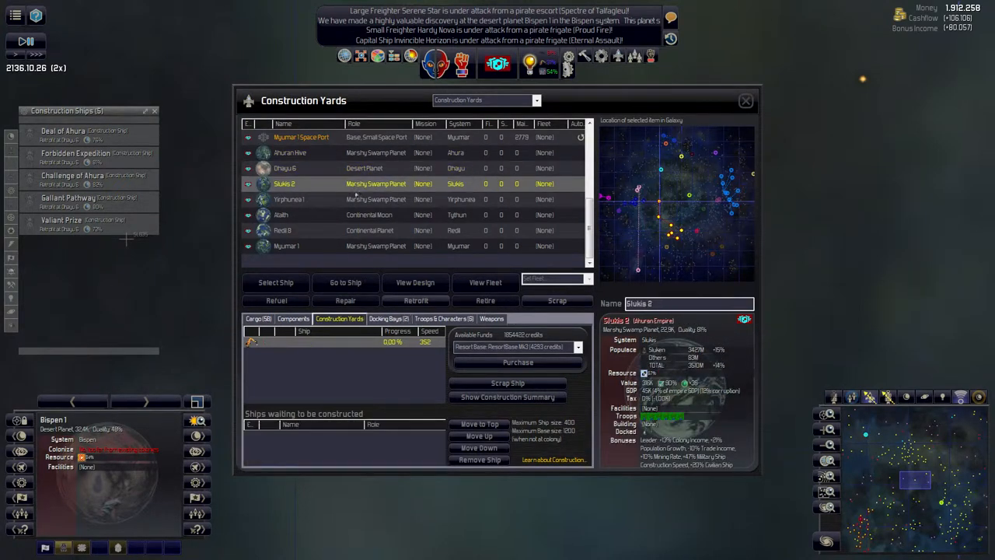
{"action": "left_click", "coordinate": [289, 199]}
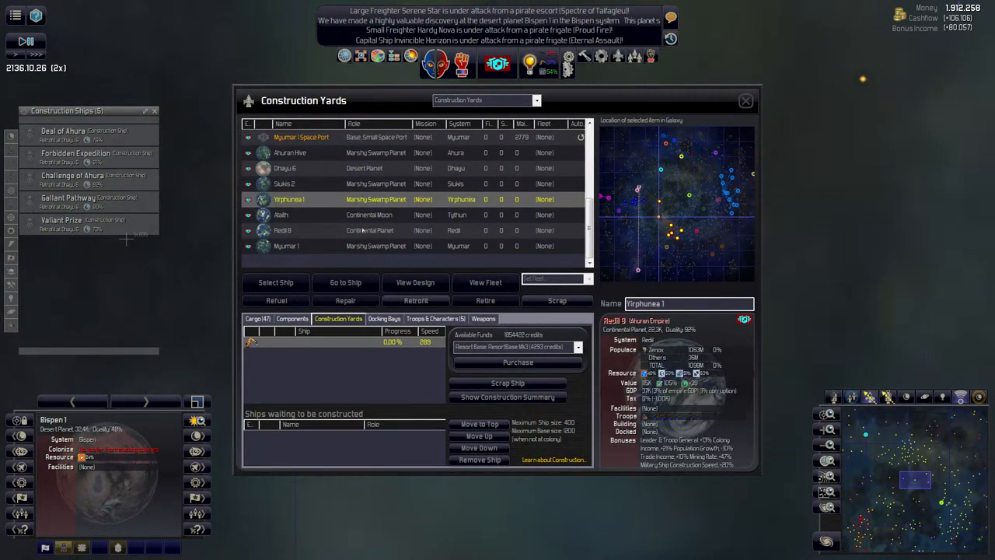
{"action": "left_click", "coordinate": [286, 245]}
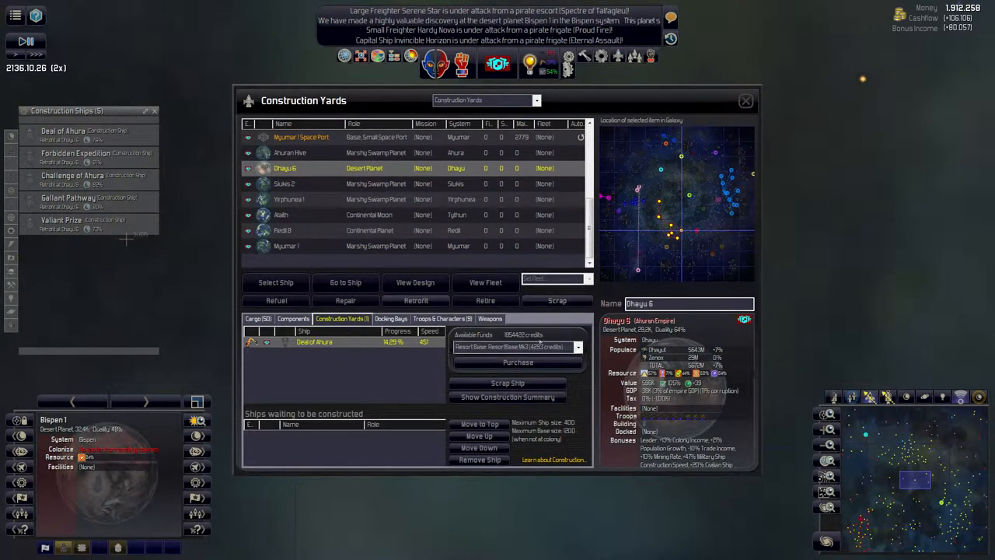
{"action": "left_click", "coordinate": [579, 347]}
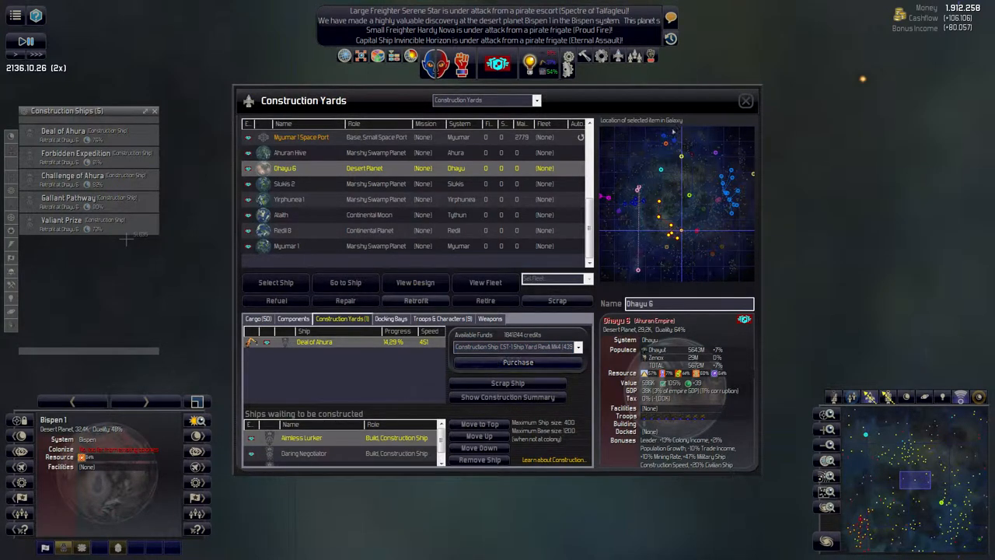
{"action": "left_click", "coordinate": [745, 101]}
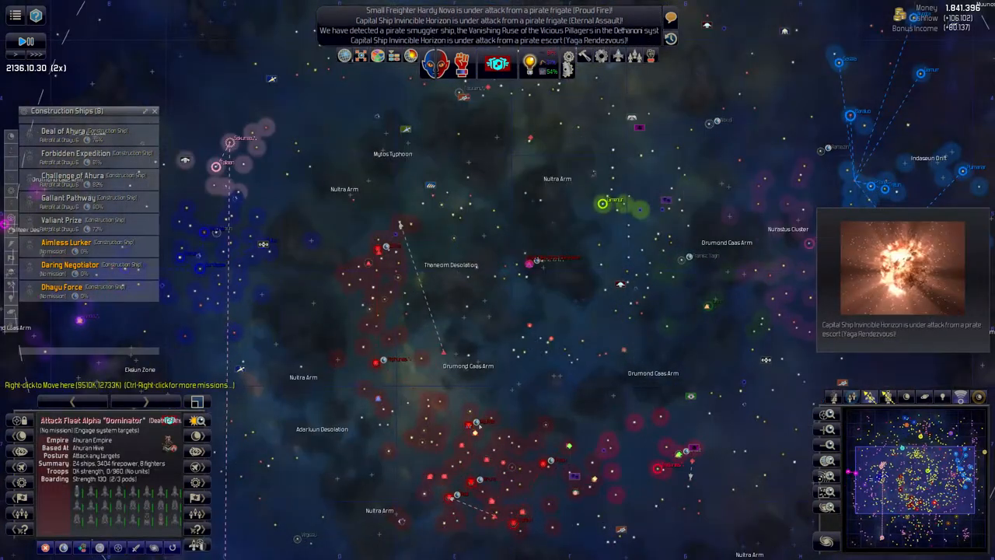
Step: Unpause the game on the galaxy map
{"action": "key", "text": "space"}
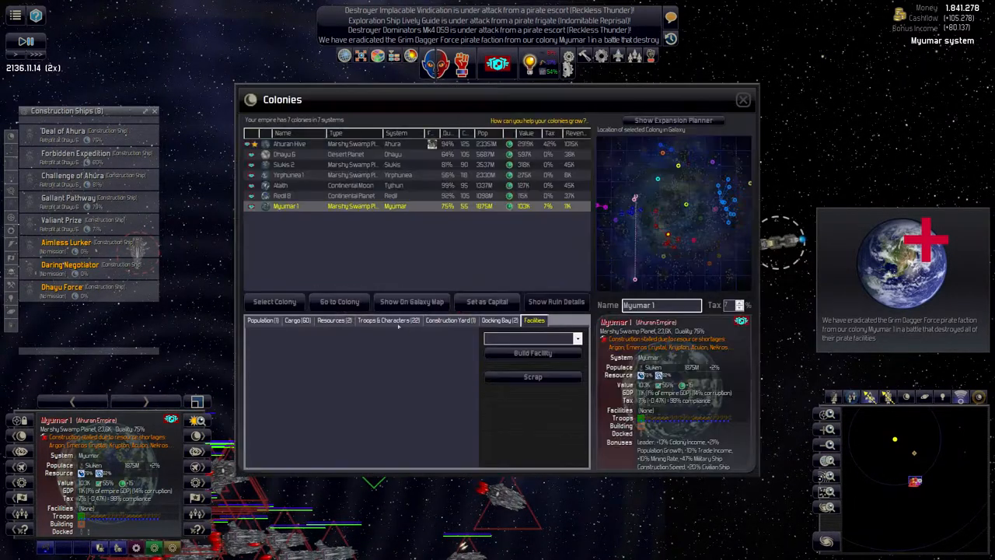
Step: Check the troops and characters stationed on Myumar 1
{"action": "left_click", "coordinate": [388, 321]}
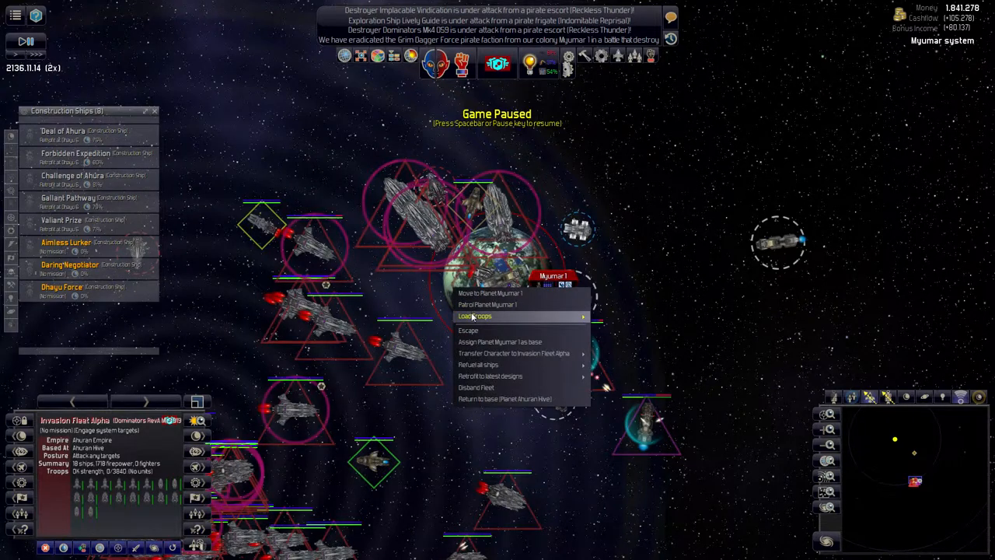
Step: Have Invasion Fleet Alpha load troops at Myumar 1, resume, and list all fleets
{"action": "left_click", "coordinate": [474, 316]}
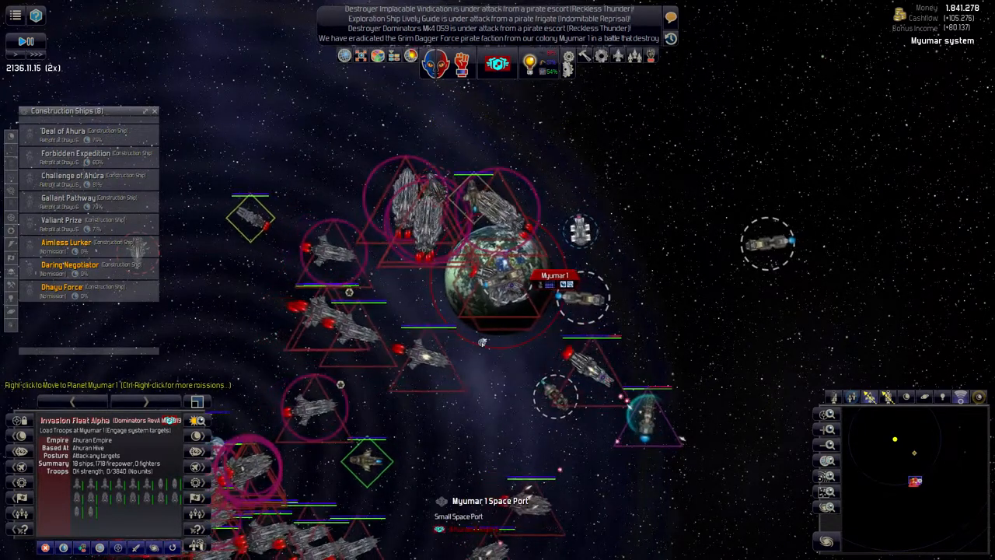
{"action": "key", "text": "space"}
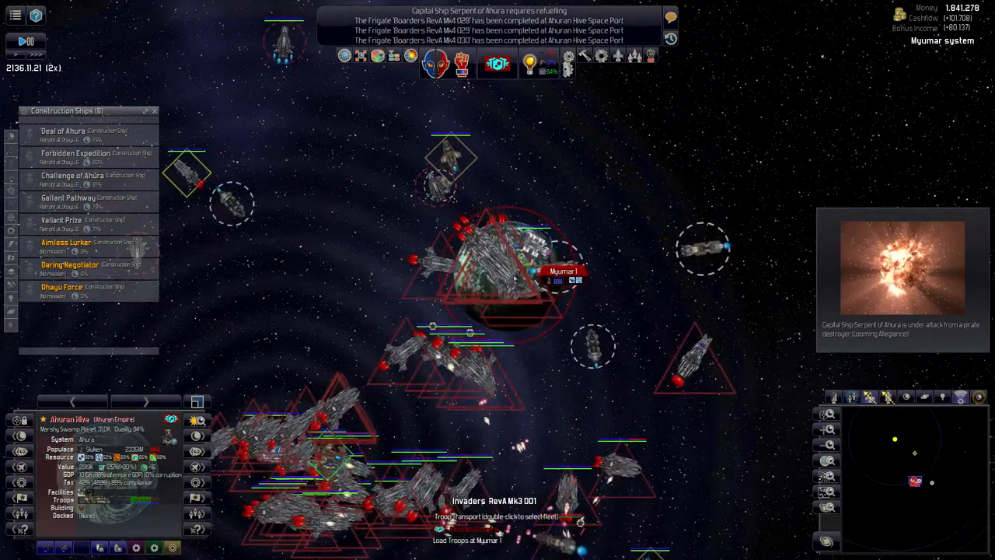
{"action": "key", "text": "space"}
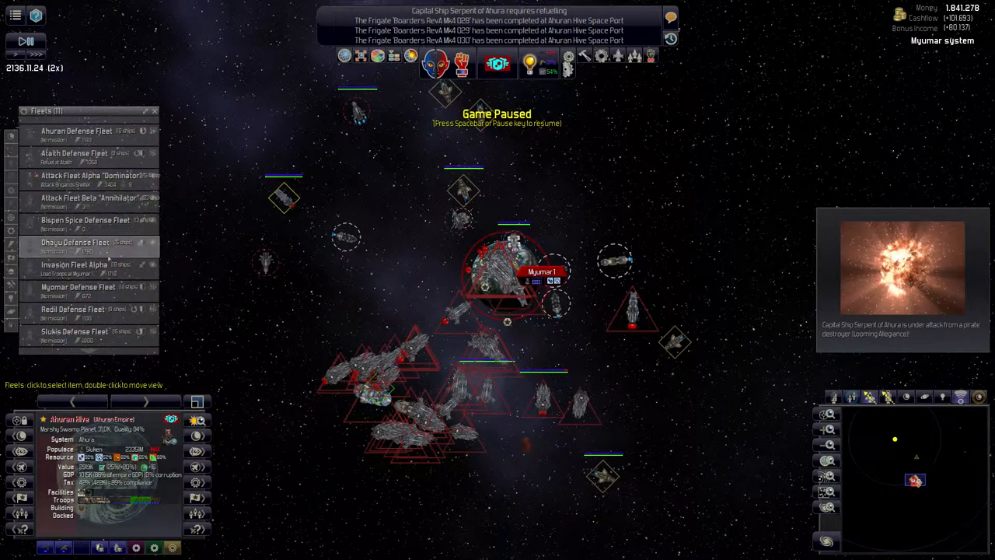
Step: Select Invasion Fleet Alpha, then show state-owned base designs in the Designs screen
{"action": "left_click", "coordinate": [77, 286]}
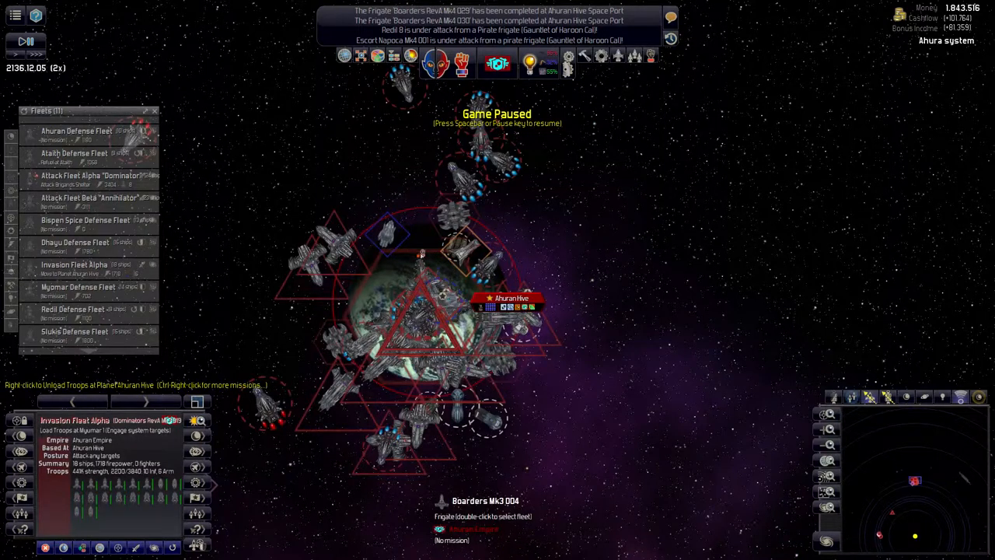
{"action": "left_click", "coordinate": [420, 257]}
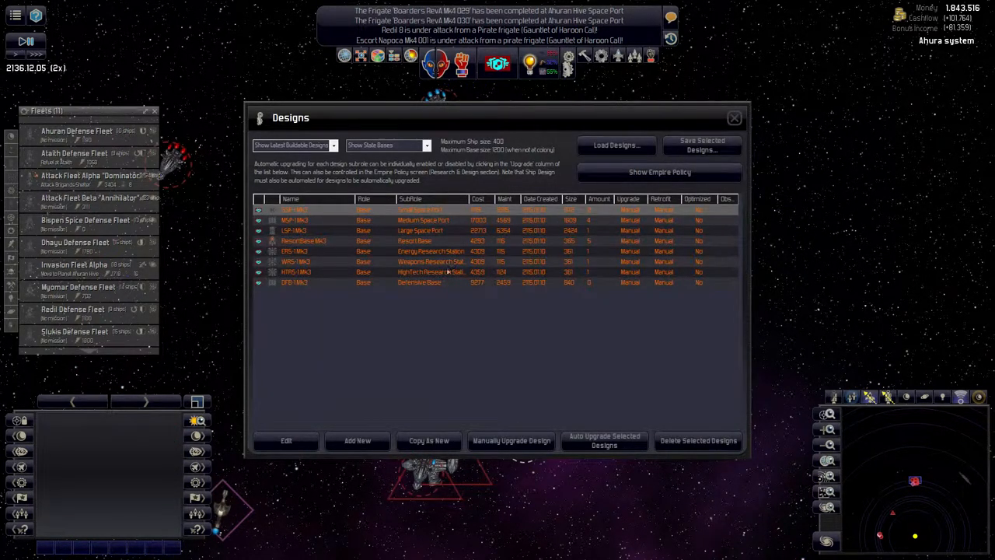
Step: Inspect the DFB-1 Mk3 defensive base design and leave without saving
{"action": "left_click", "coordinate": [286, 440]}
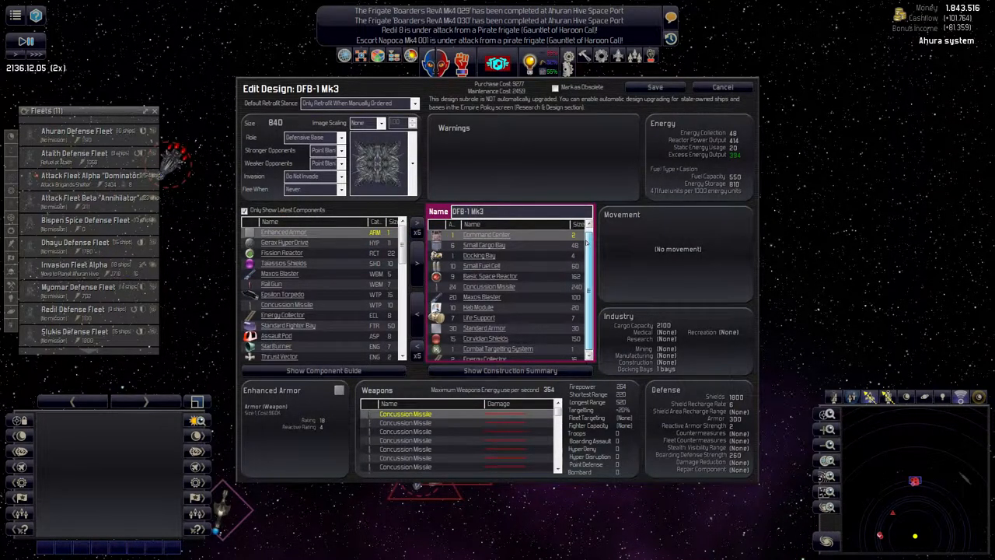
{"action": "scroll", "scroll_direction": "down", "scroll_amount": 3}
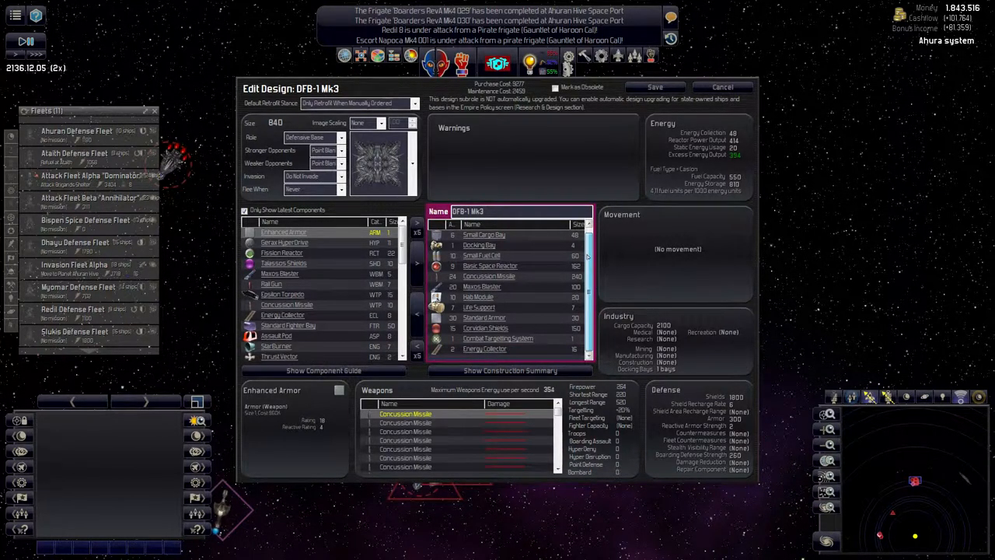
{"action": "left_click", "coordinate": [490, 266]}
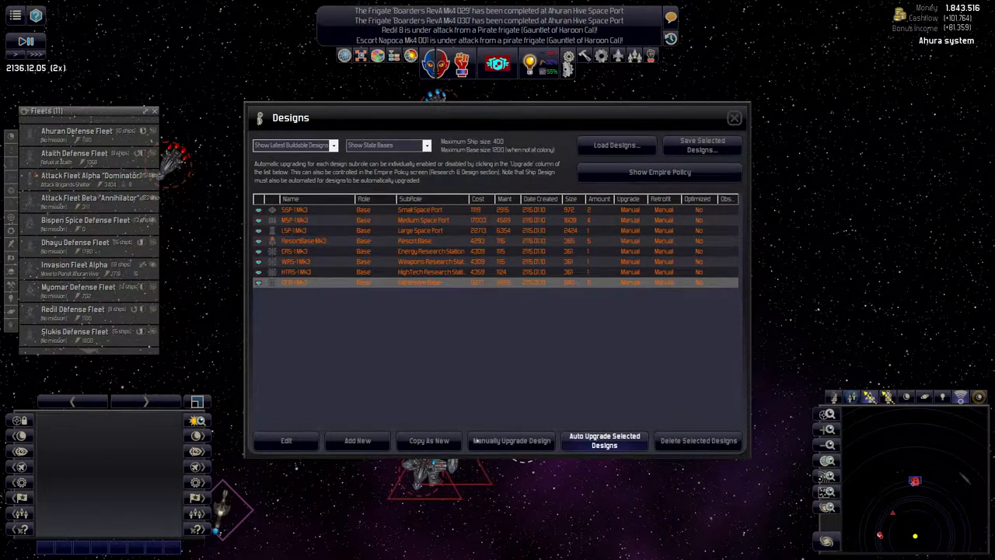
Step: Upgrade DFB-1 Mk3 with fission reactors, enhanced armor, Talassos shields and heavy rail guns
{"action": "left_click", "coordinate": [285, 440]}
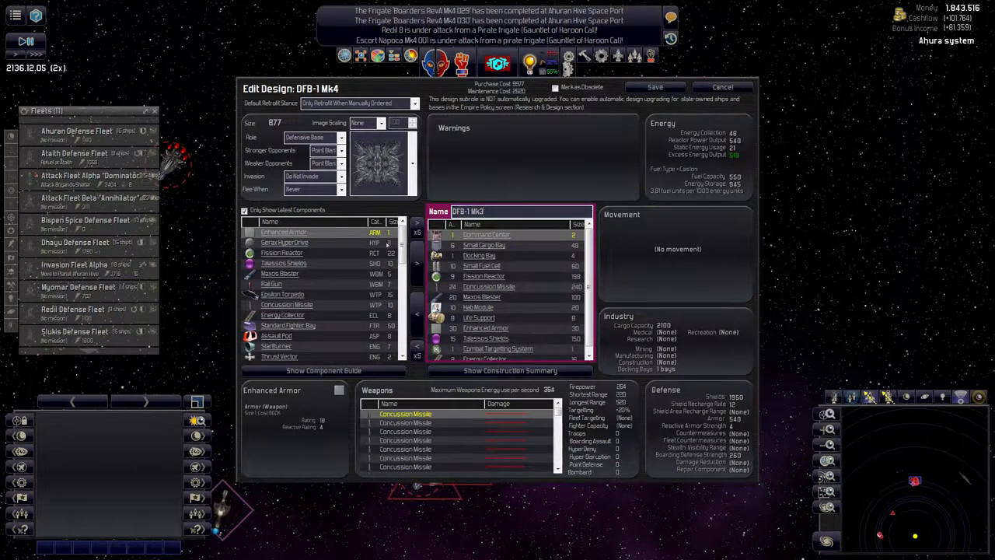
{"action": "scroll", "scroll_direction": "down", "scroll_amount": 3}
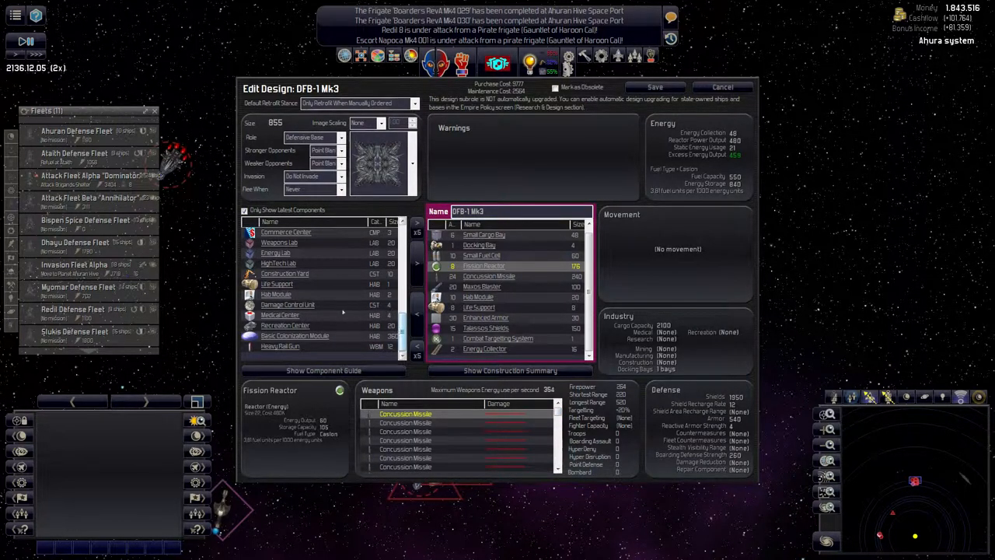
{"action": "left_click", "coordinate": [288, 304]}
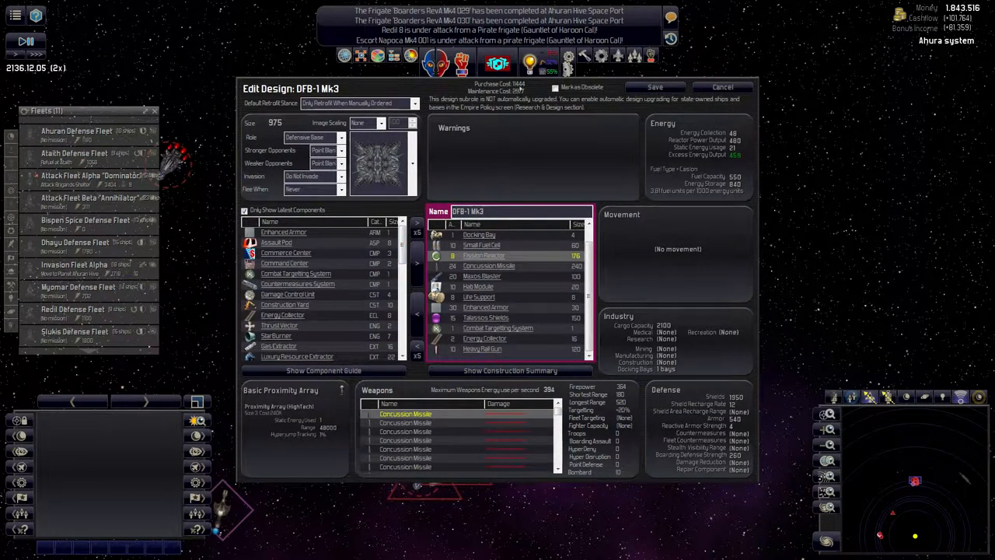
{"action": "scroll", "scroll_direction": "down", "scroll_amount": 3}
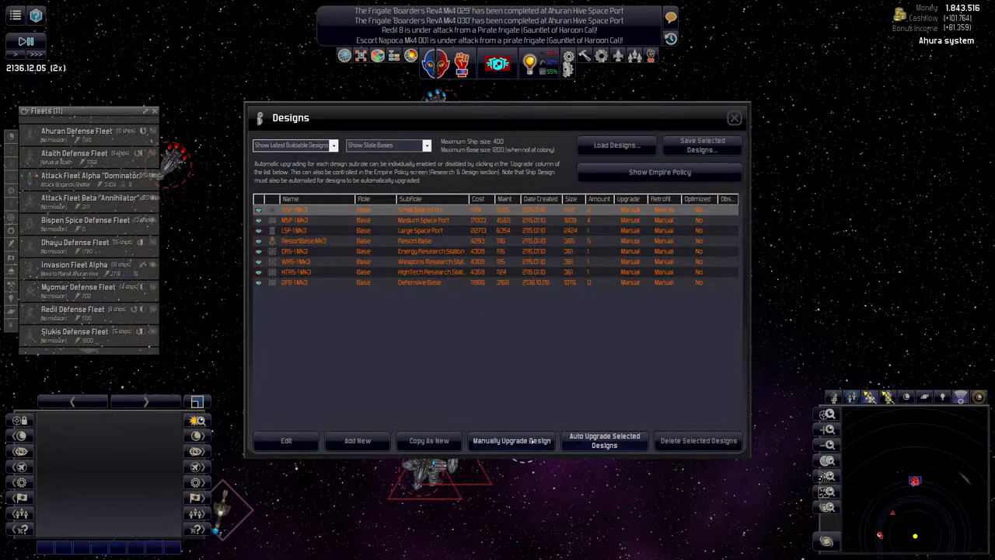
Step: Save SSP-1 Mk3 as SSP-1 RevA Mk3 with added construction yards and life support
{"action": "left_click", "coordinate": [286, 440]}
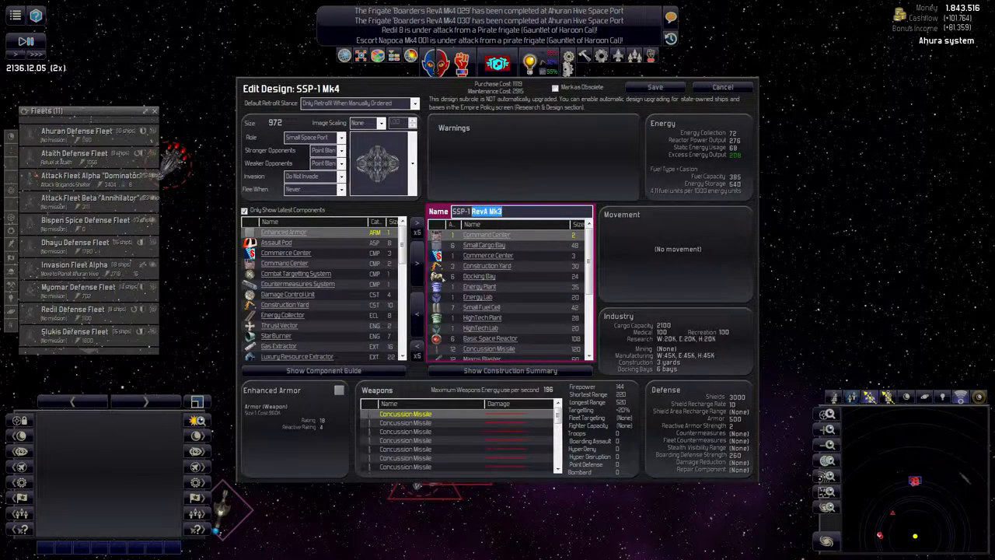
{"action": "left_click", "coordinate": [285, 304]}
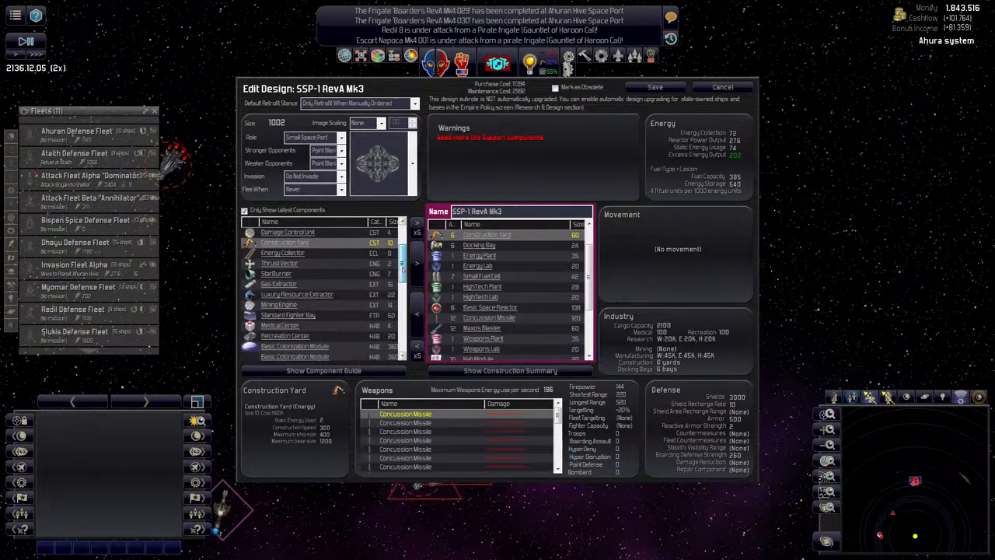
{"action": "scroll", "scroll_direction": "down", "scroll_amount": 3}
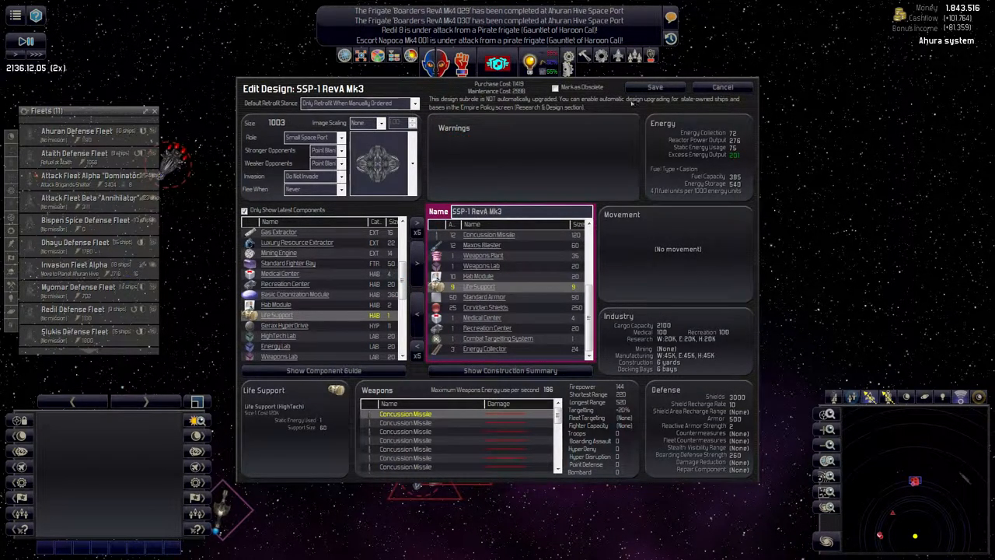
{"action": "left_click", "coordinate": [723, 87]}
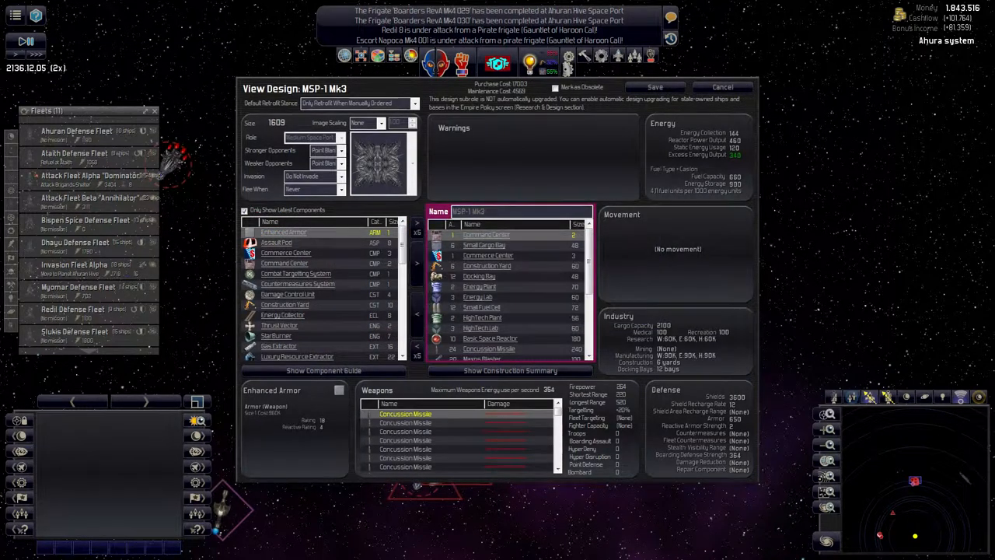
{"action": "left_click", "coordinate": [721, 87]}
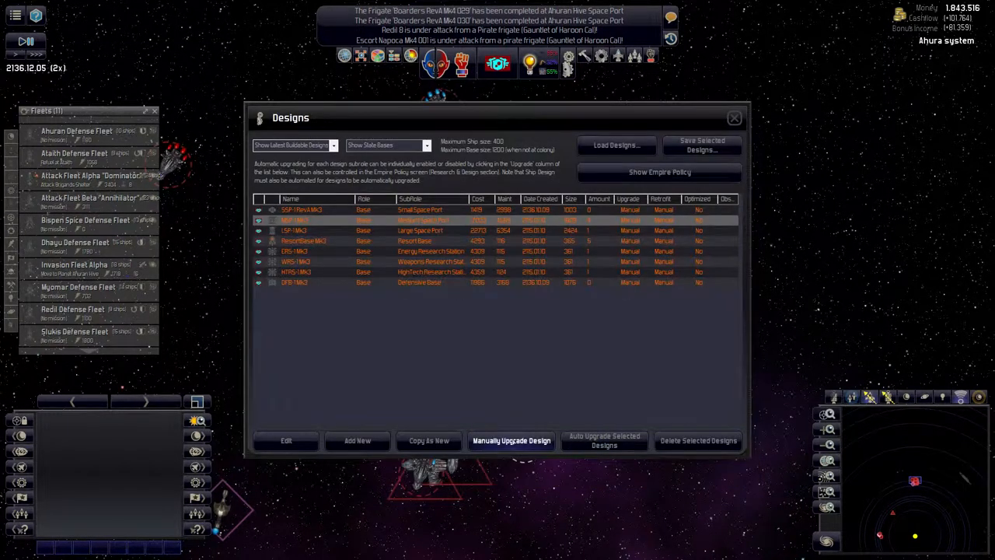
Step: Save MSP-1 Mk3 as MSP-1 RevA Mk3 with ten construction yards
{"action": "left_click", "coordinate": [286, 440]}
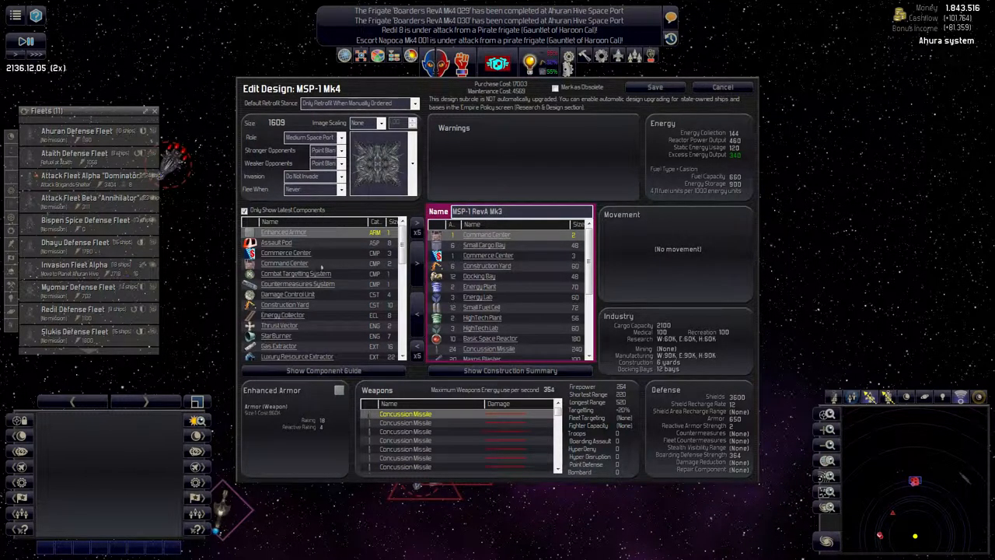
{"action": "mouse_move", "coordinate": [344, 273]}
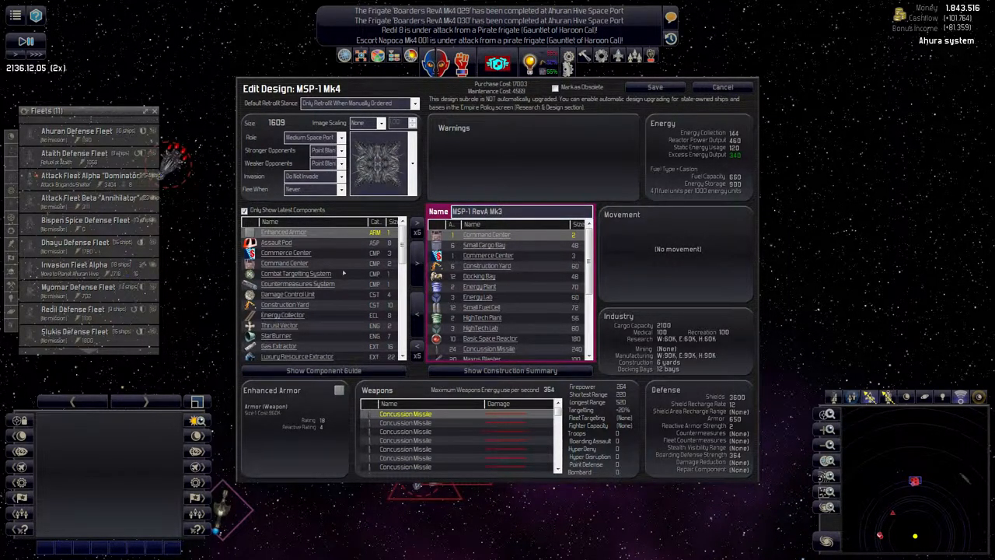
{"action": "left_click", "coordinate": [296, 274]}
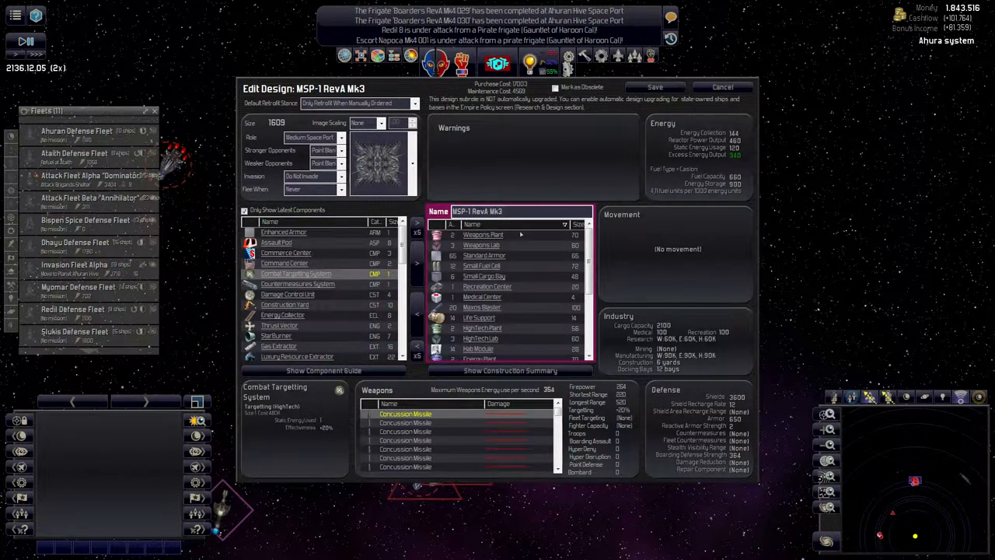
{"action": "left_click", "coordinate": [284, 304]}
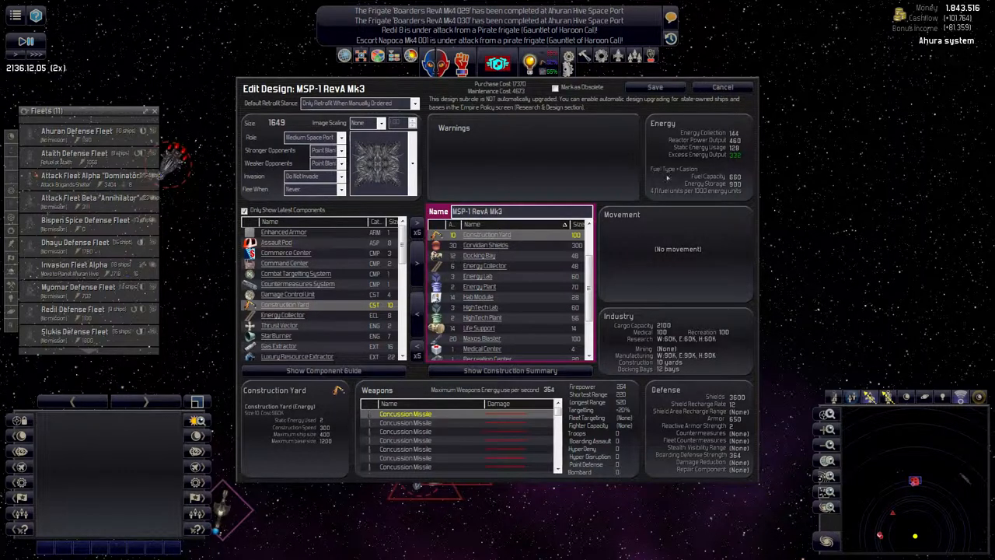
{"action": "left_click", "coordinate": [723, 87]}
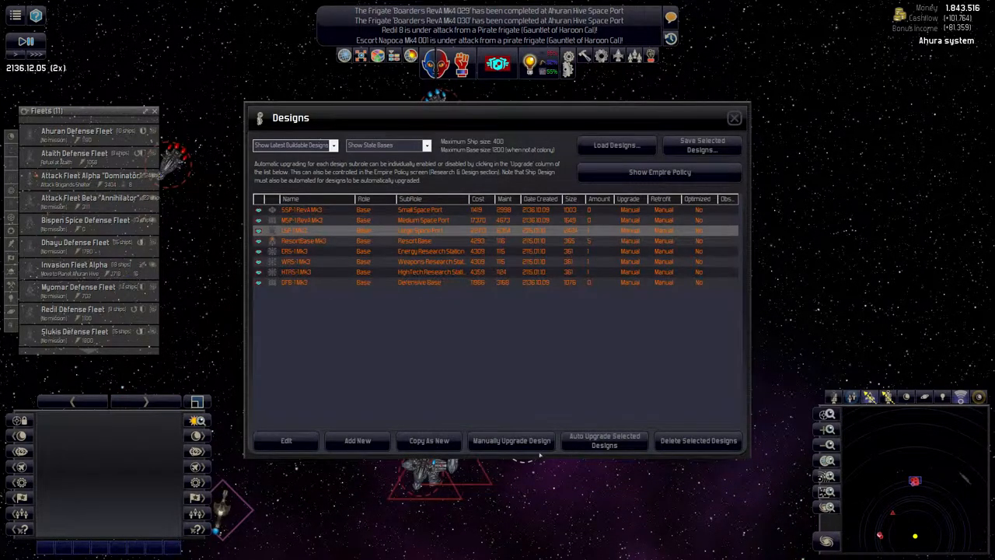
Step: Save LSP-1 RevA Mk3 with more construction yards, hab modules, life support; close Designs
{"action": "left_click", "coordinate": [286, 440]}
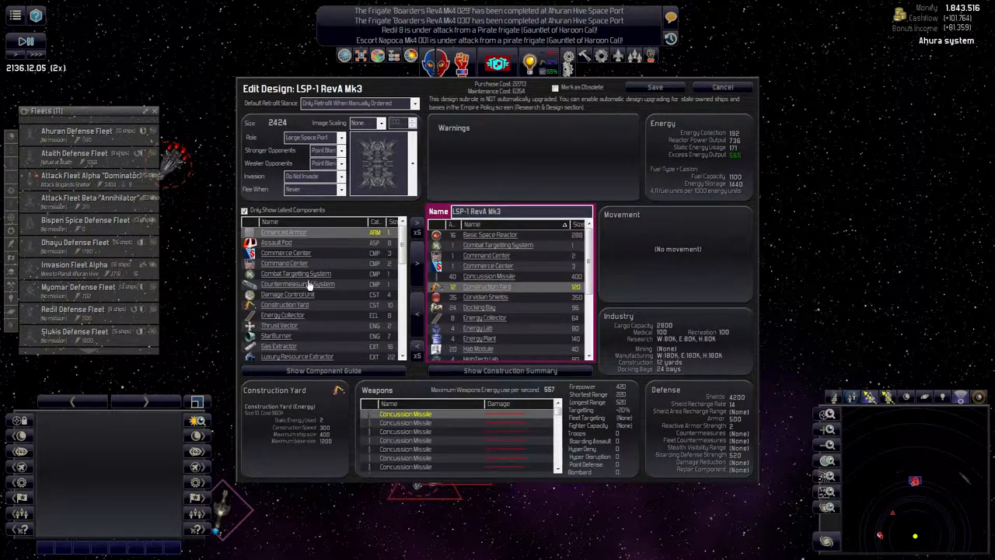
{"action": "left_click", "coordinate": [285, 304]}
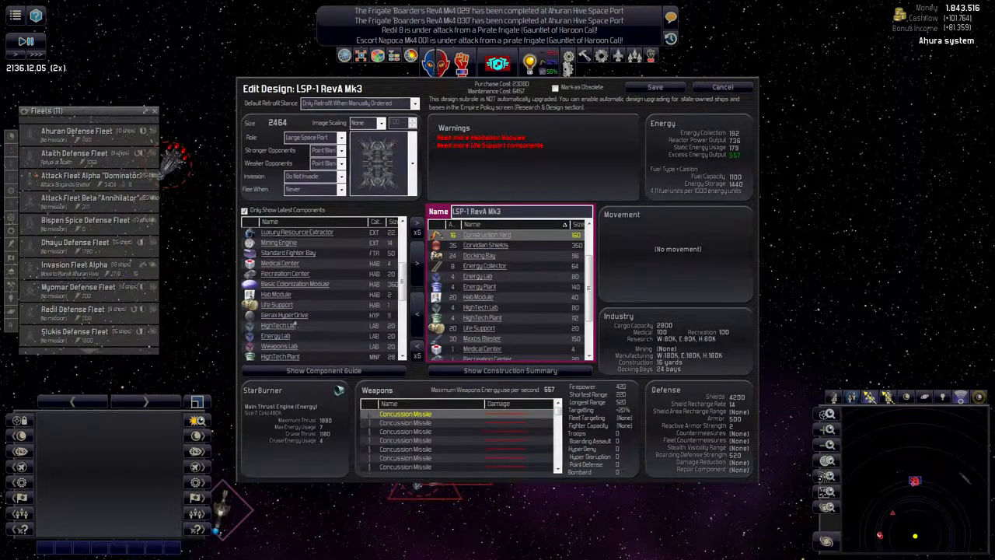
{"action": "left_click", "coordinate": [276, 294]}
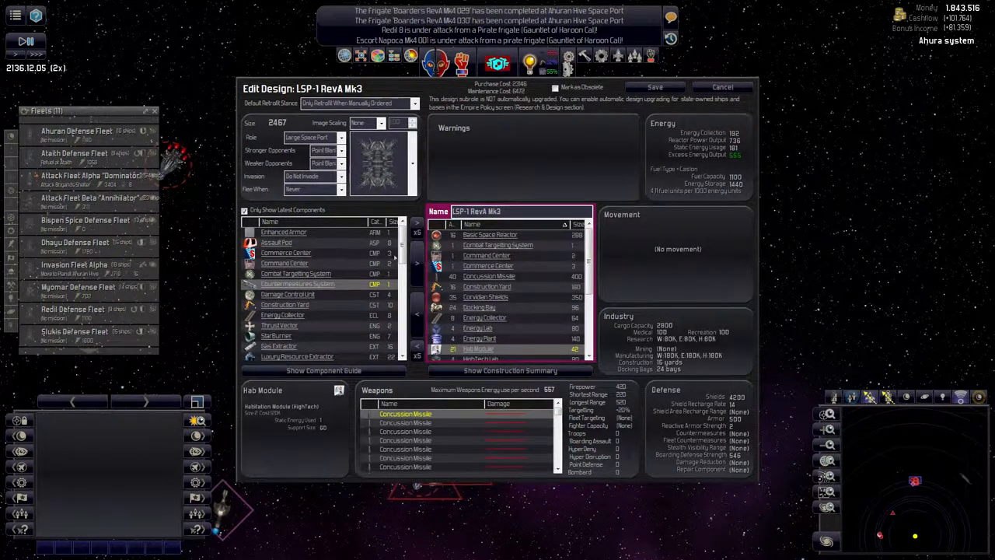
{"action": "scroll", "scroll_direction": "down", "scroll_amount": 3}
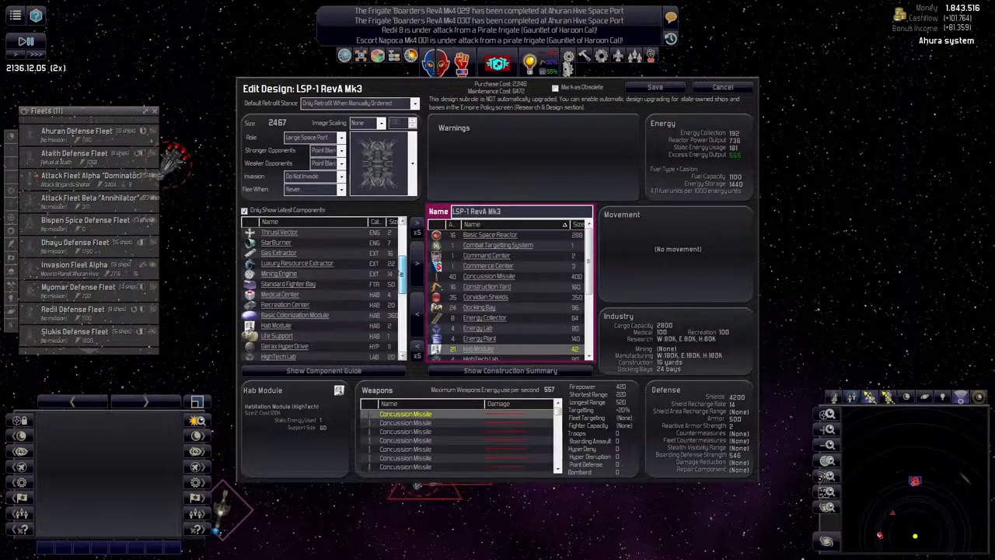
{"action": "scroll", "scroll_direction": "down", "scroll_amount": 3}
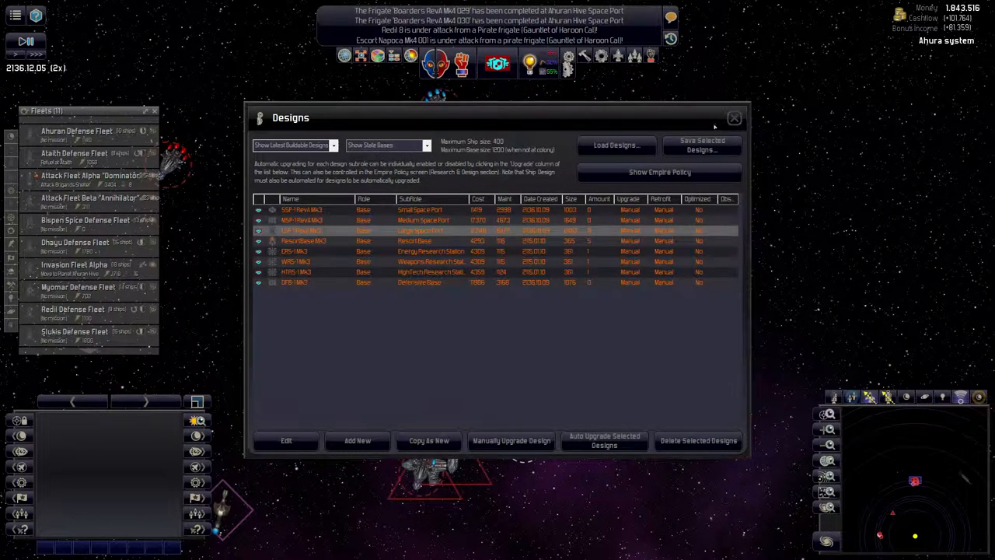
{"action": "left_click", "coordinate": [733, 118]}
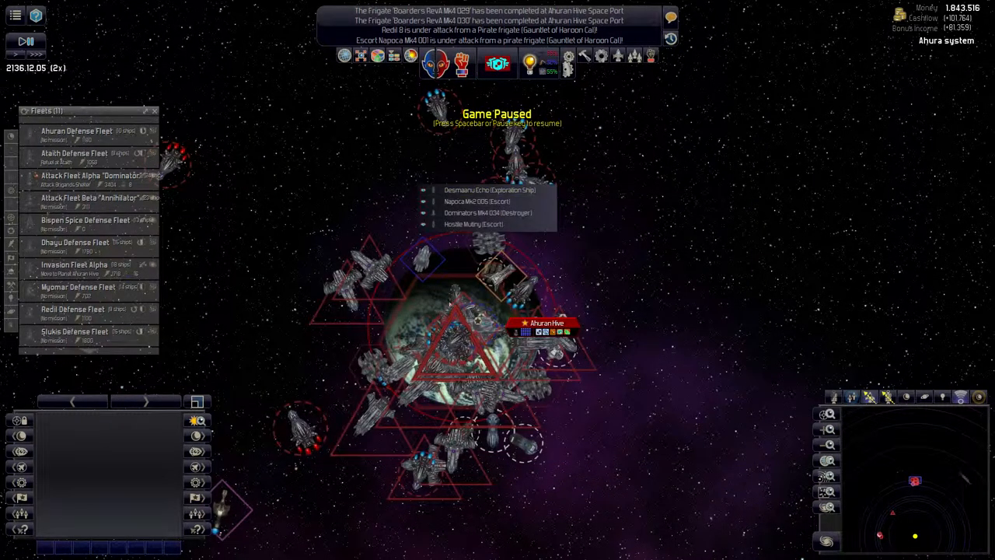